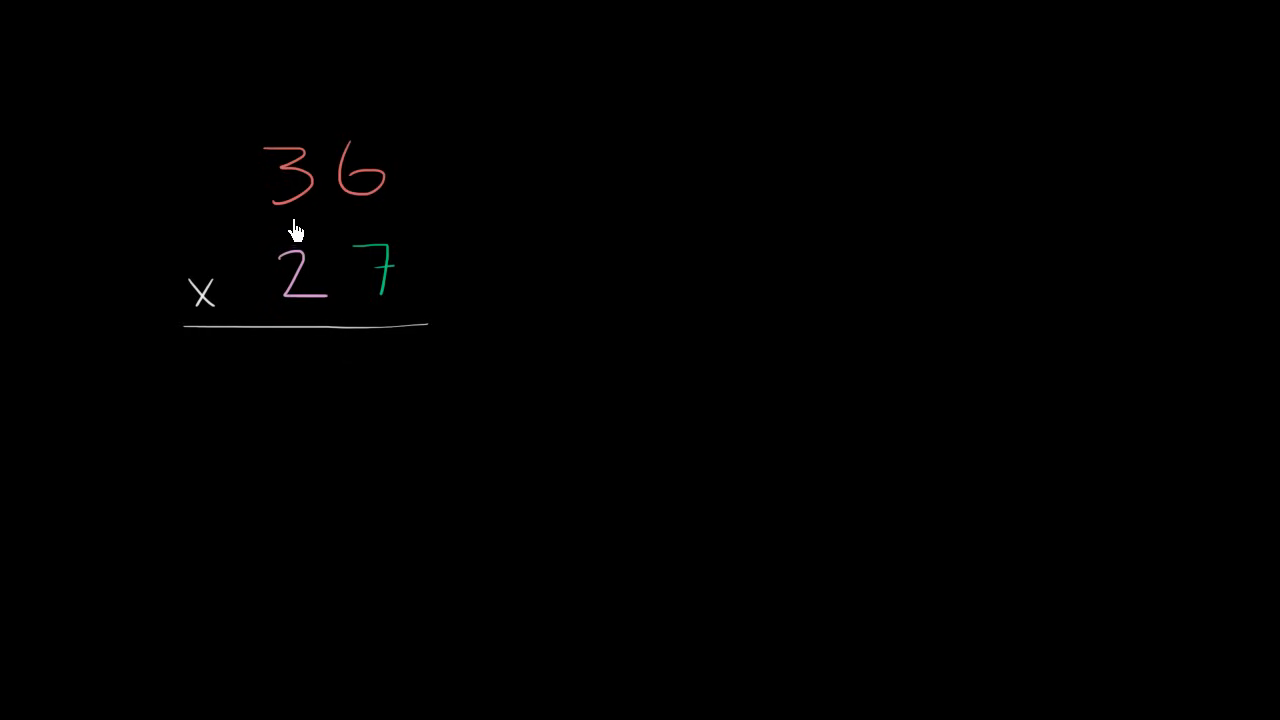
mouse_move(382, 302)
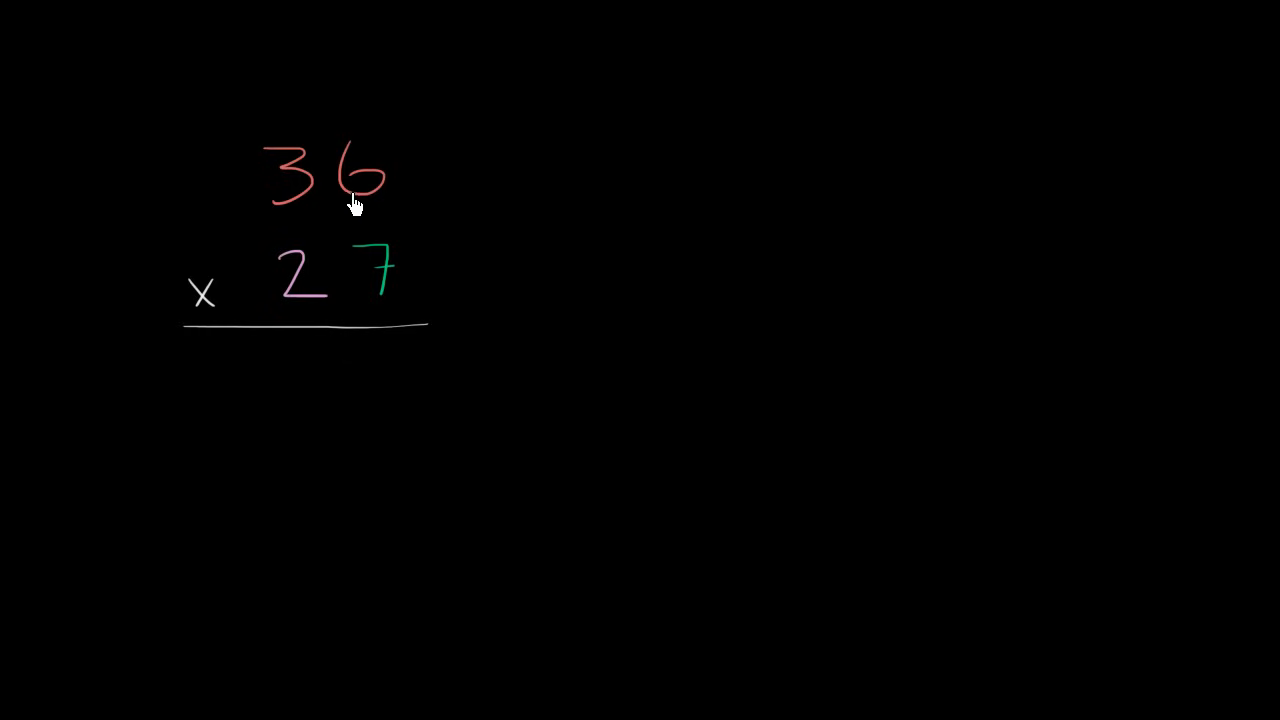
mouse_move(388, 298)
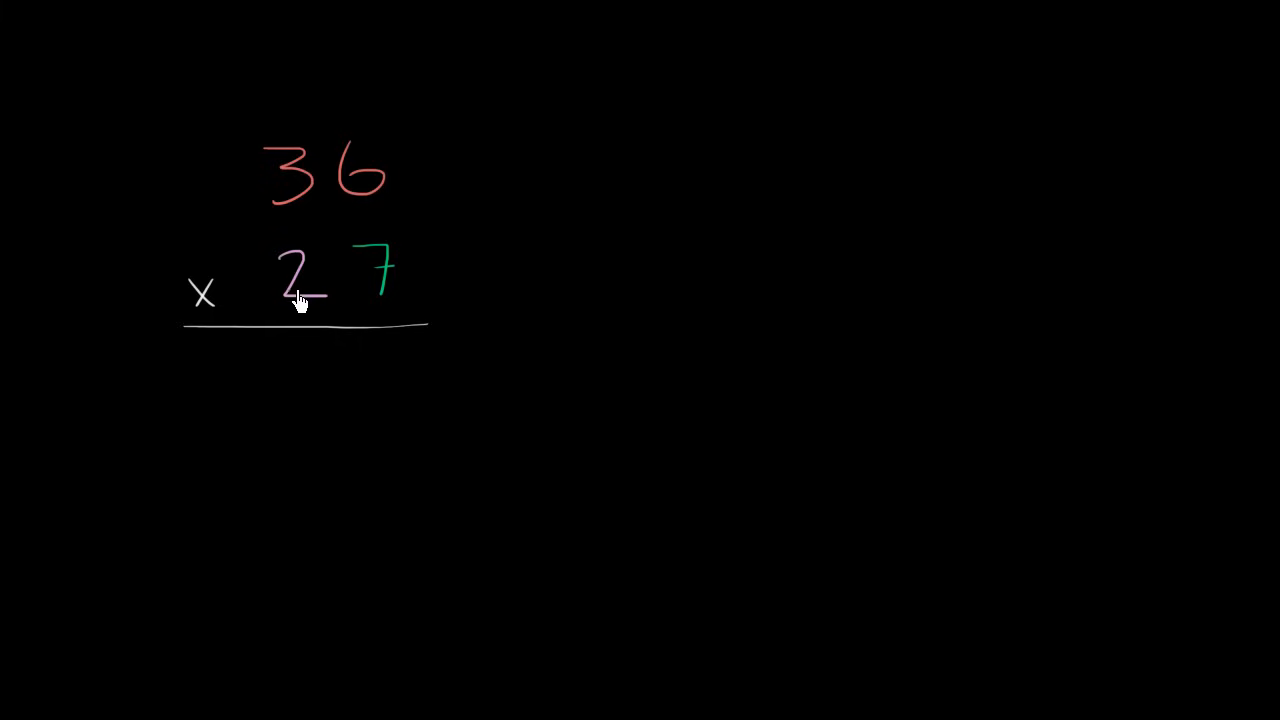
mouse_move(302, 232)
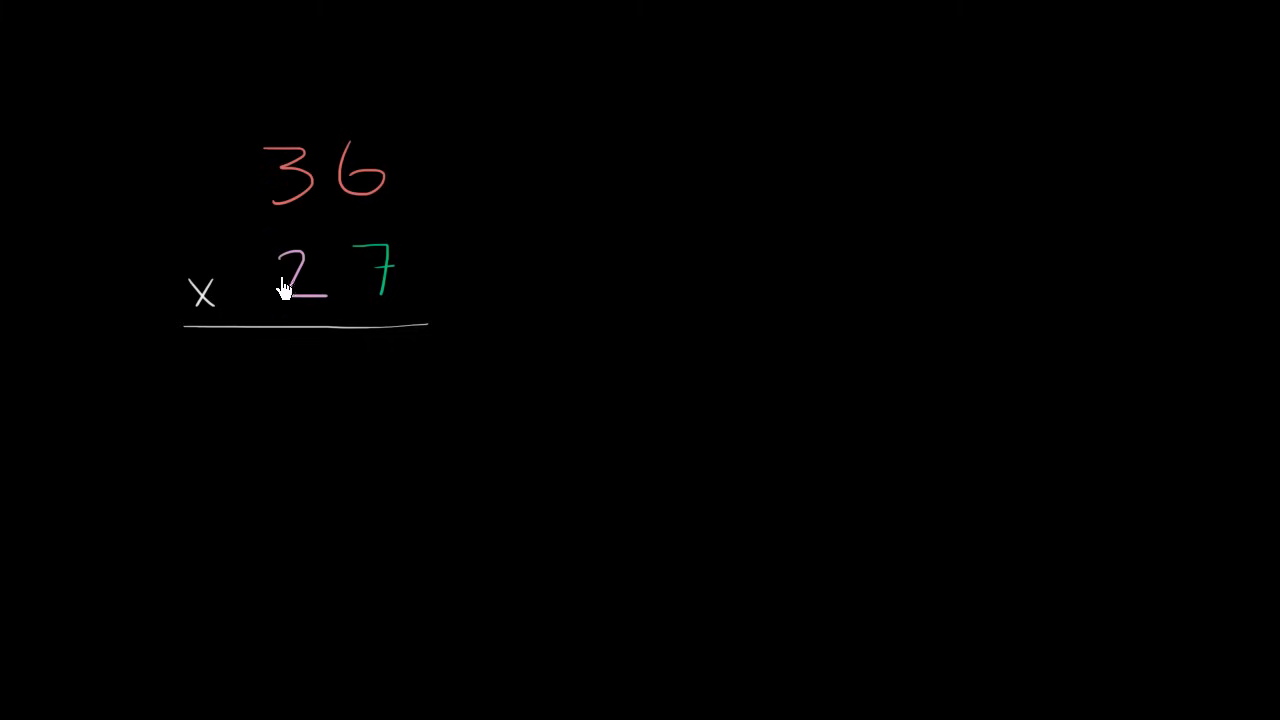
mouse_move(352, 238)
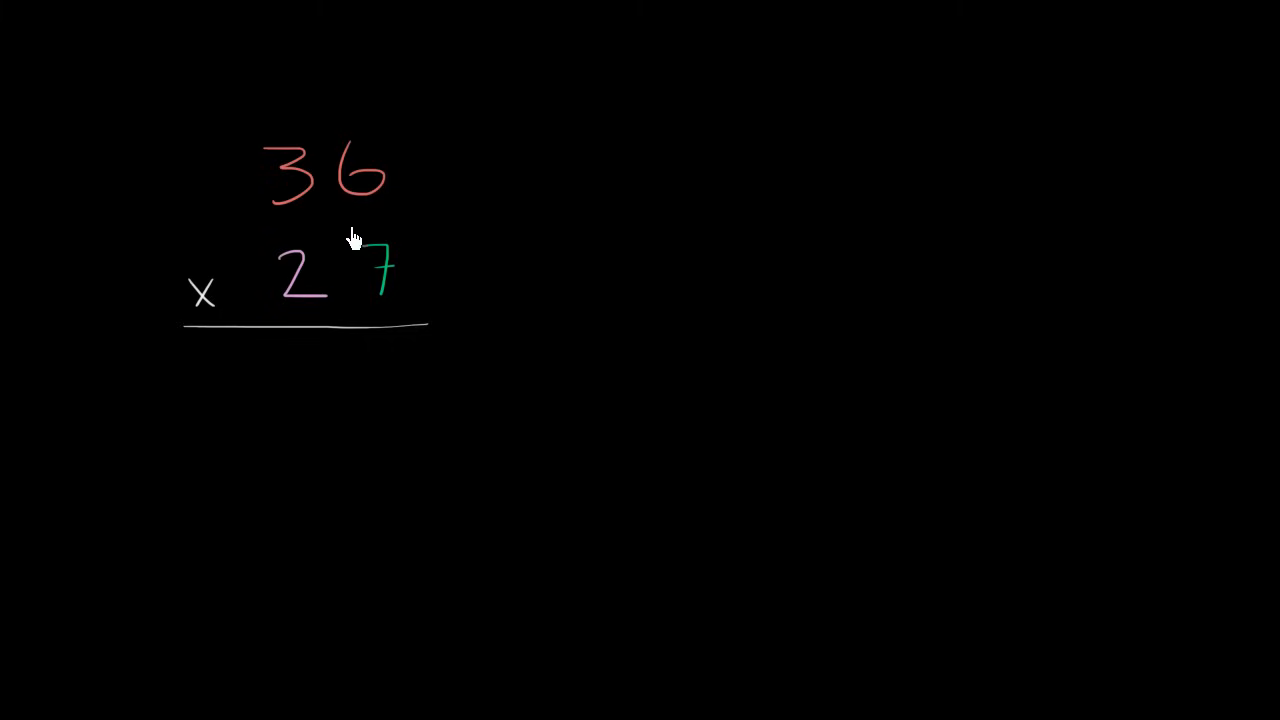
mouse_move(330, 240)
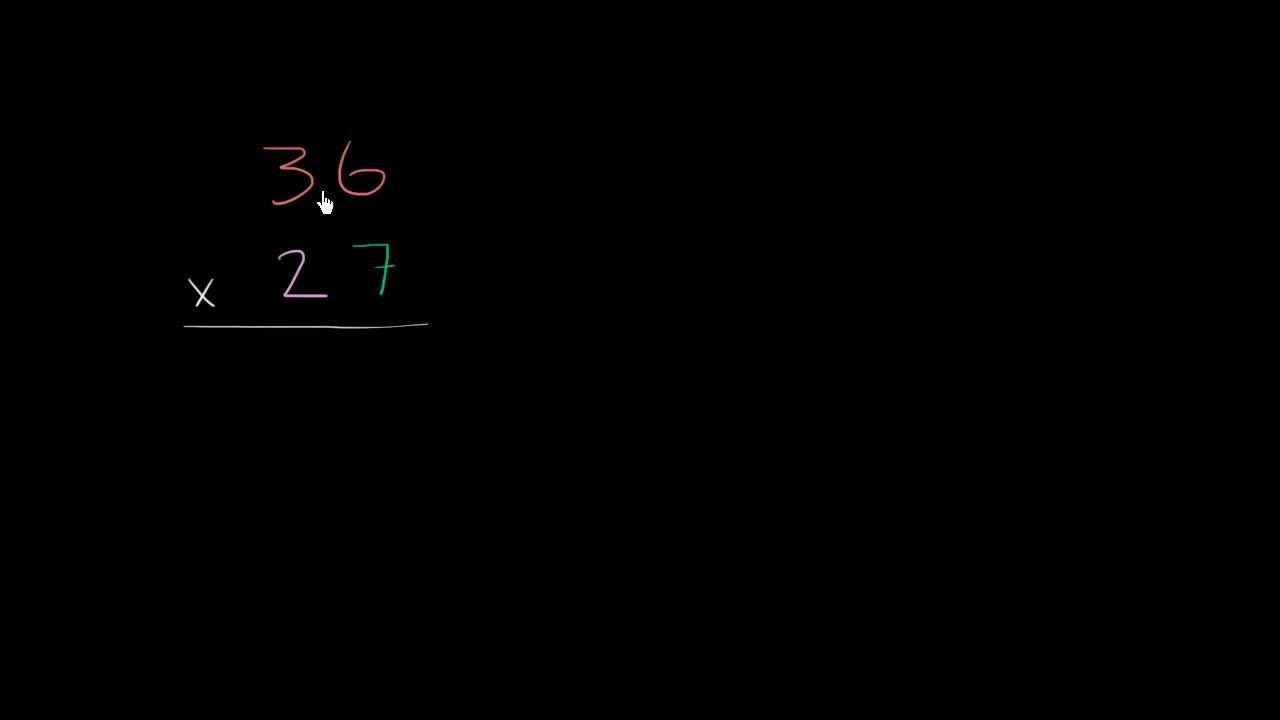
mouse_move(383, 282)
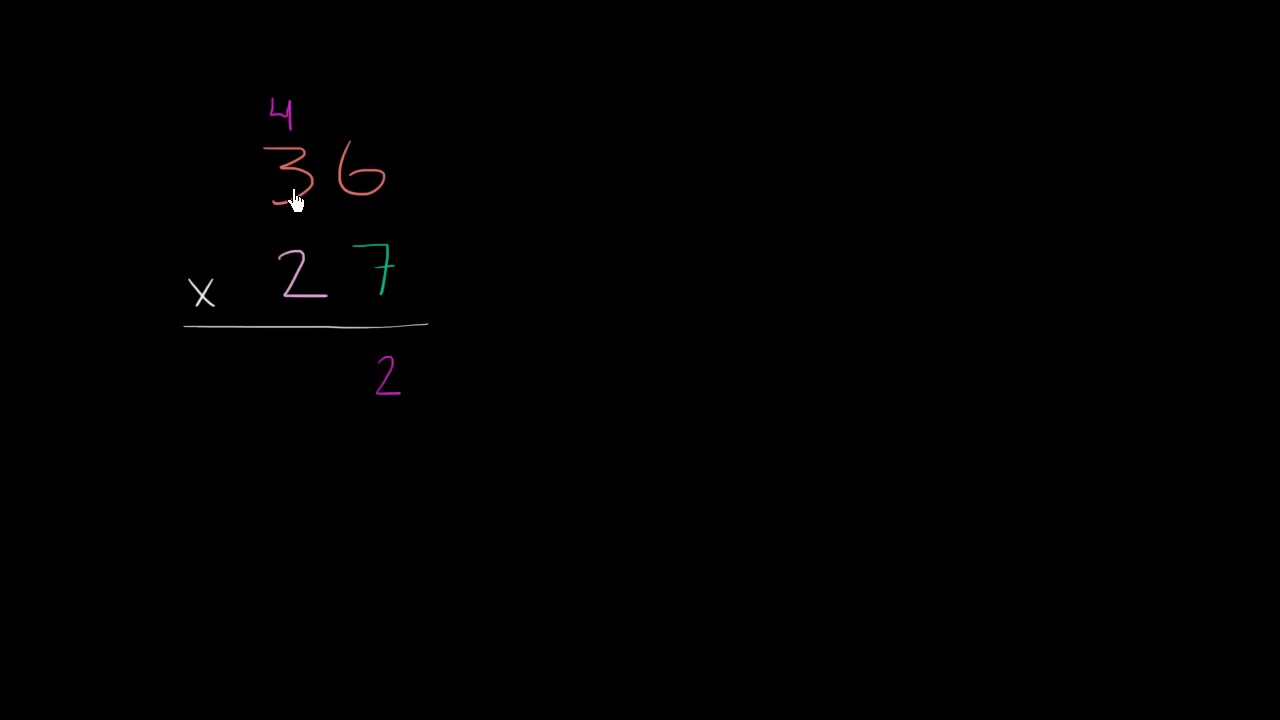
mouse_move(294, 195)
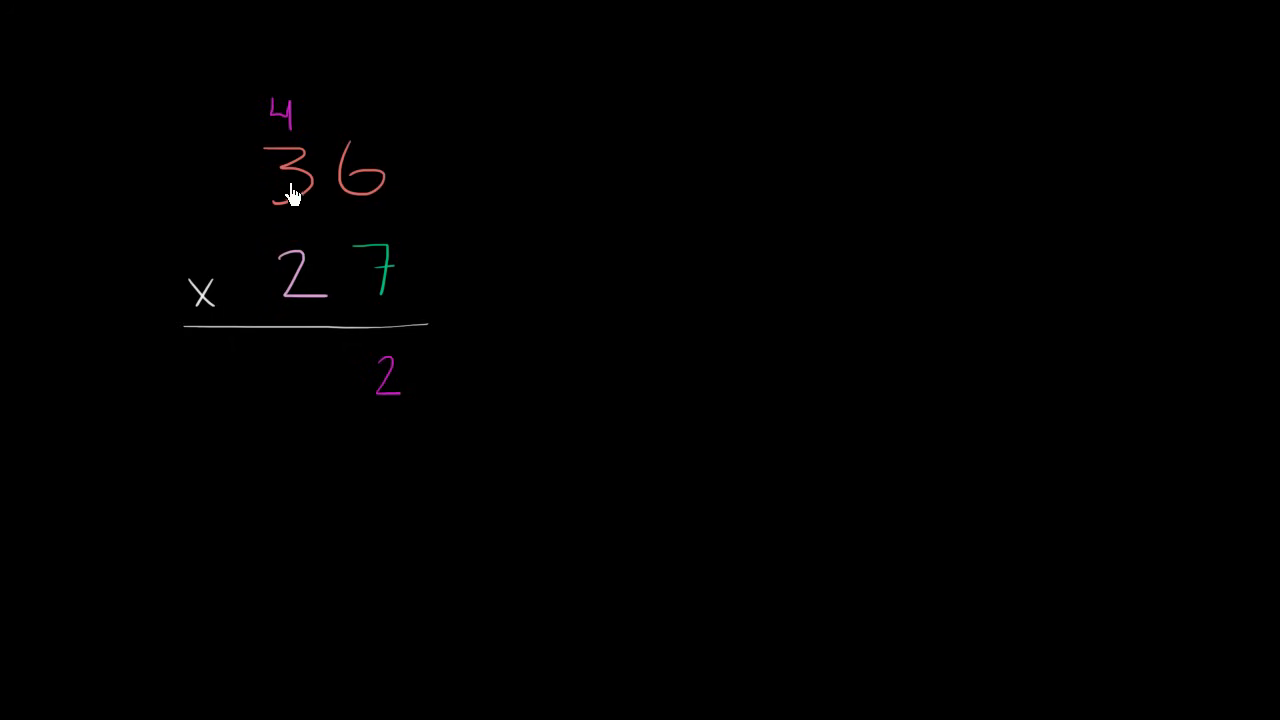
mouse_move(285, 130)
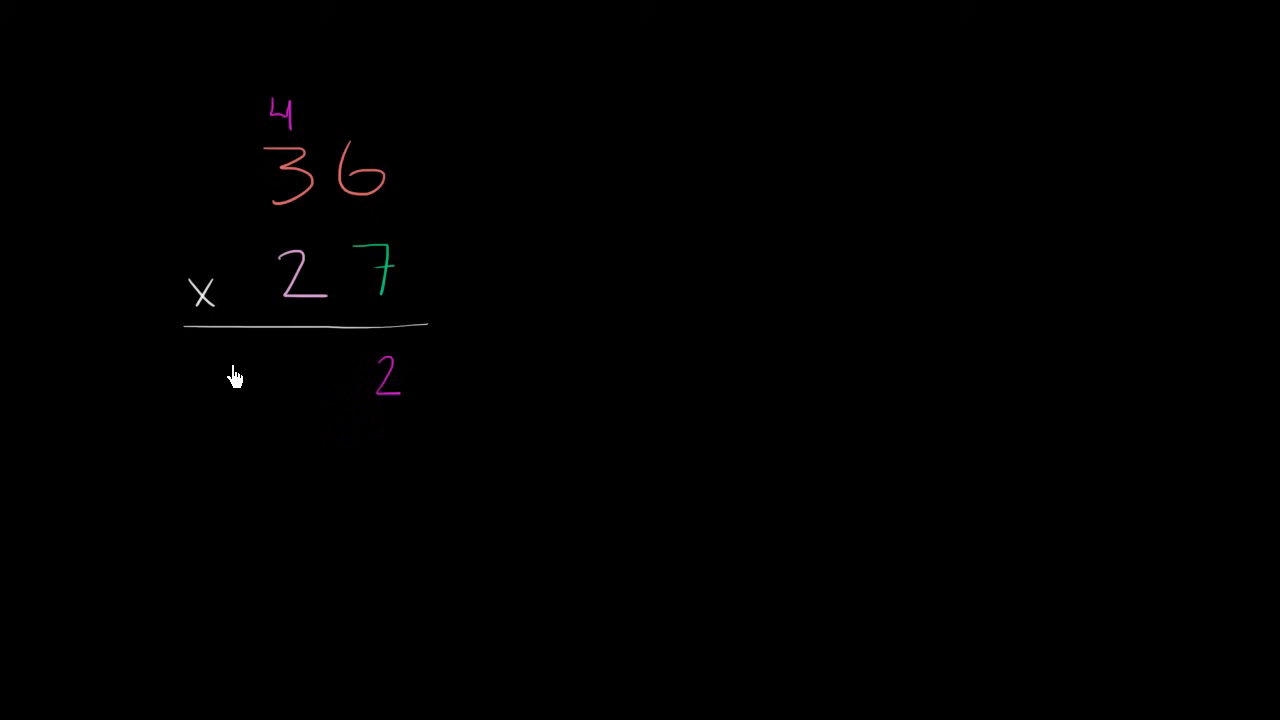
Write 25 under the line as part of the first partial product 252.
text(252)
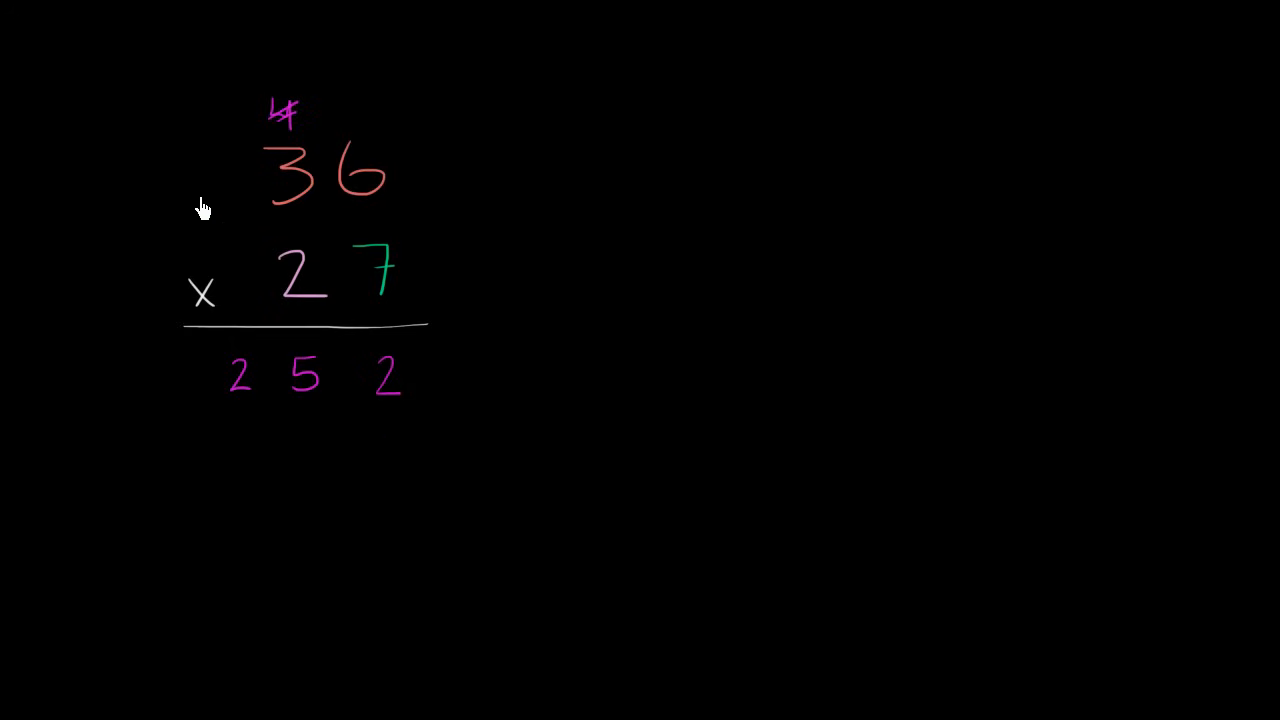
mouse_move(281, 357)
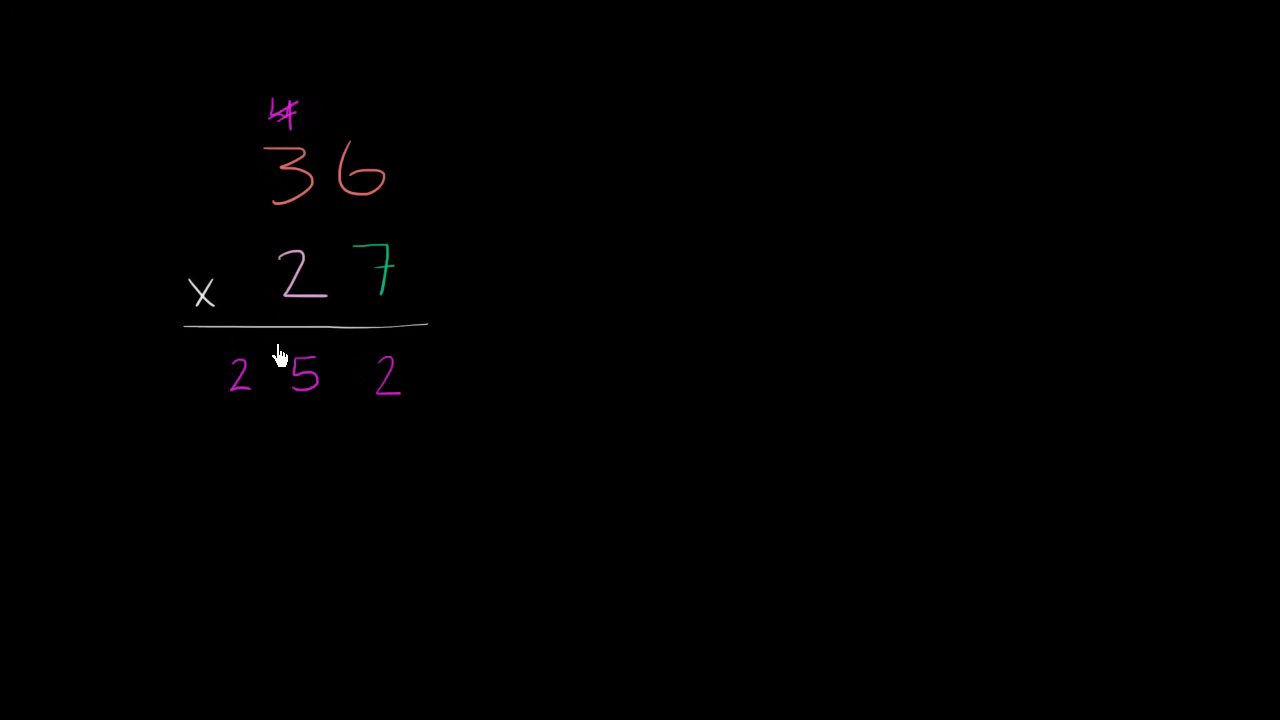
mouse_move(357, 244)
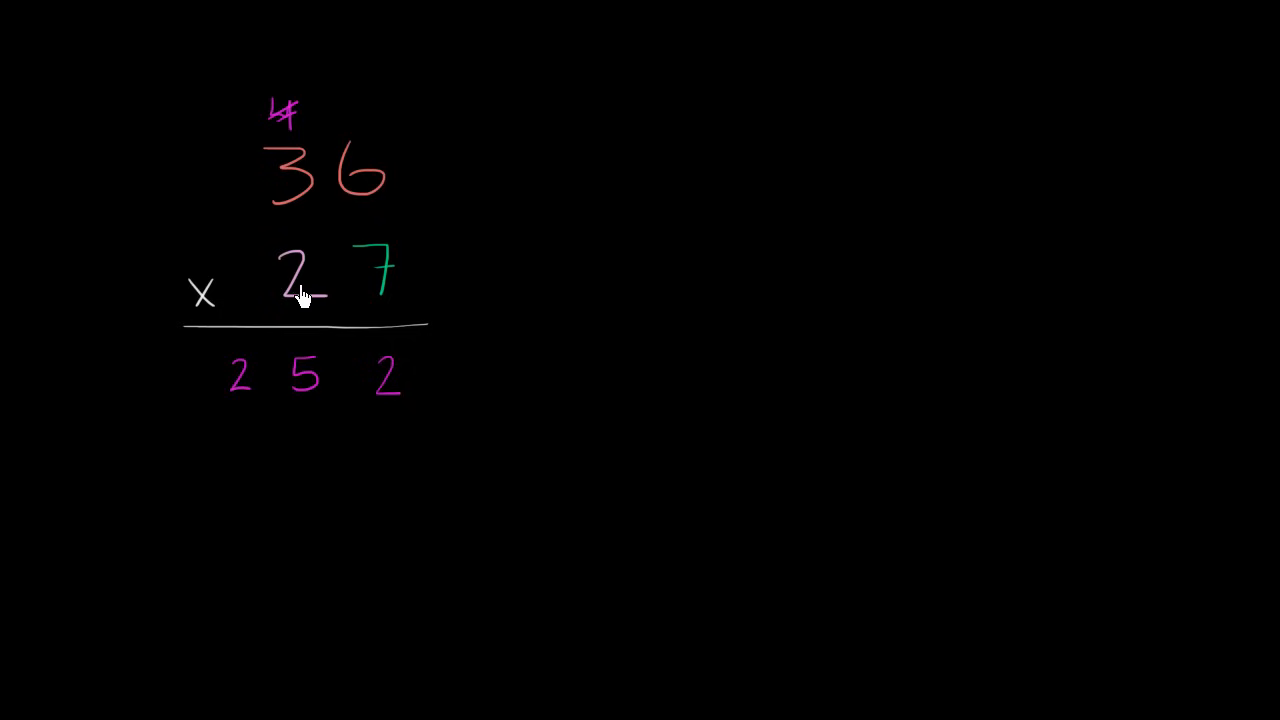
mouse_move(392, 447)
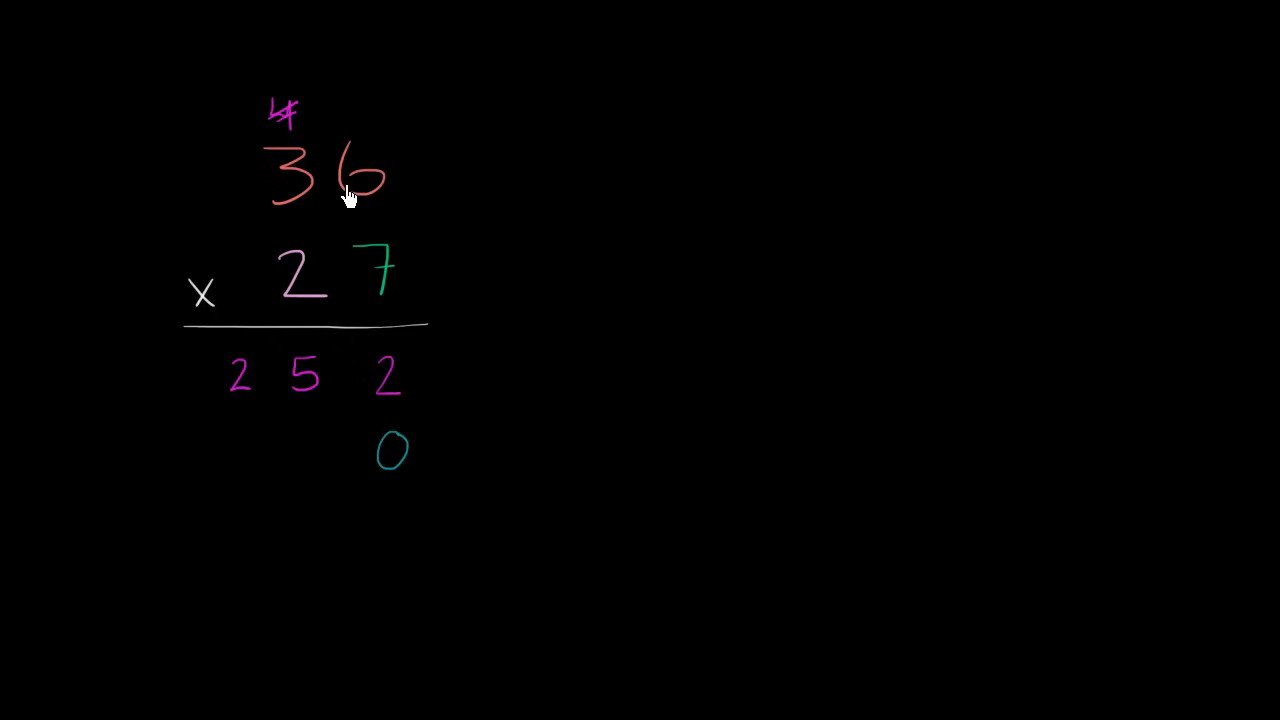
mouse_move(288, 258)
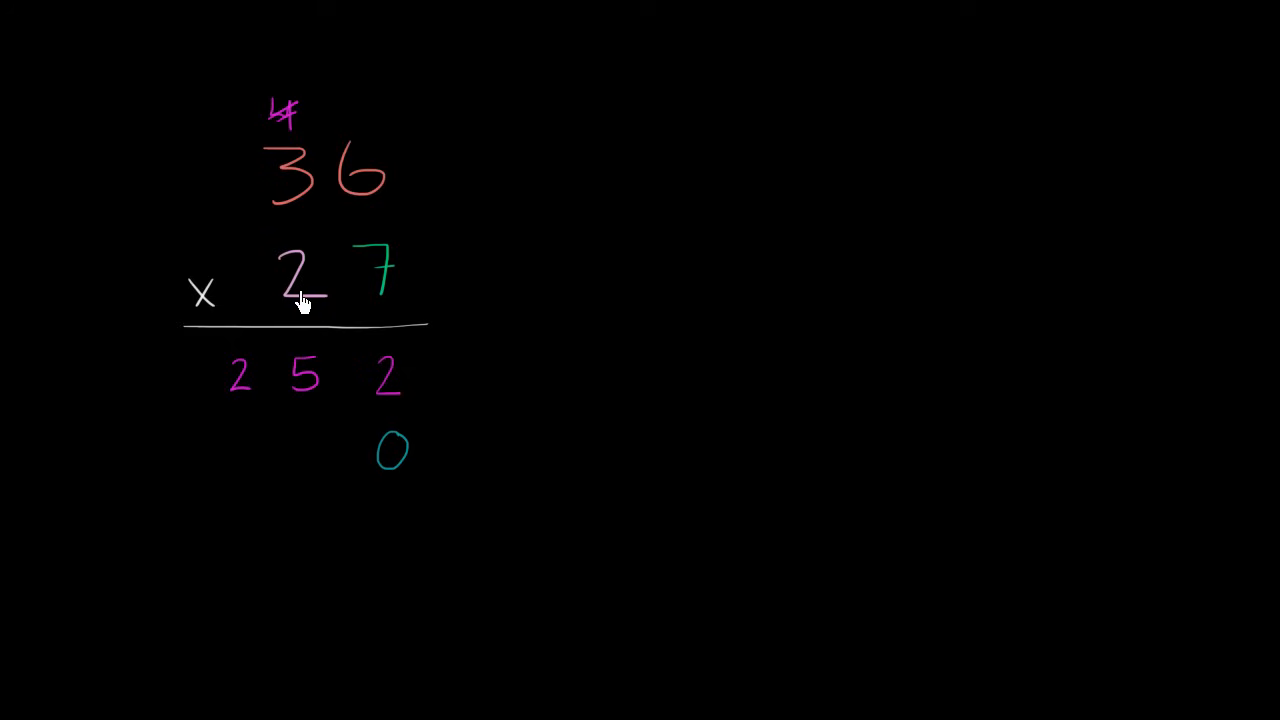
mouse_move(302, 303)
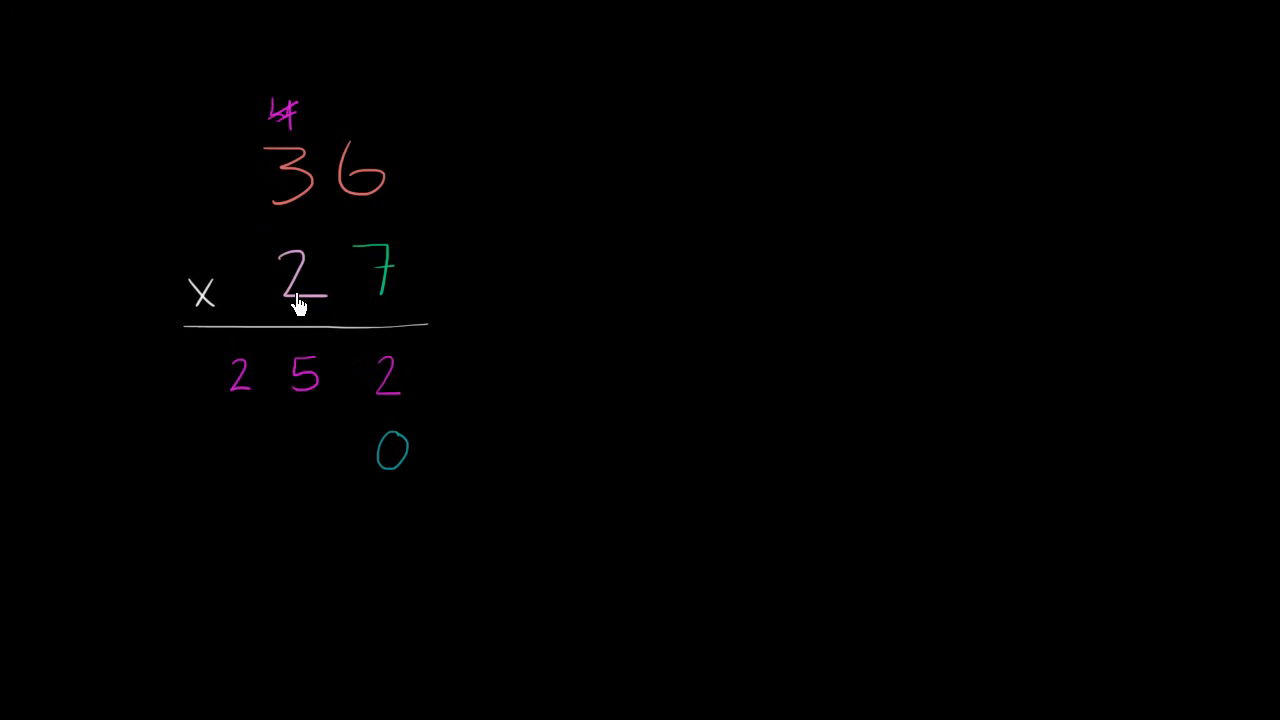
mouse_move(298, 302)
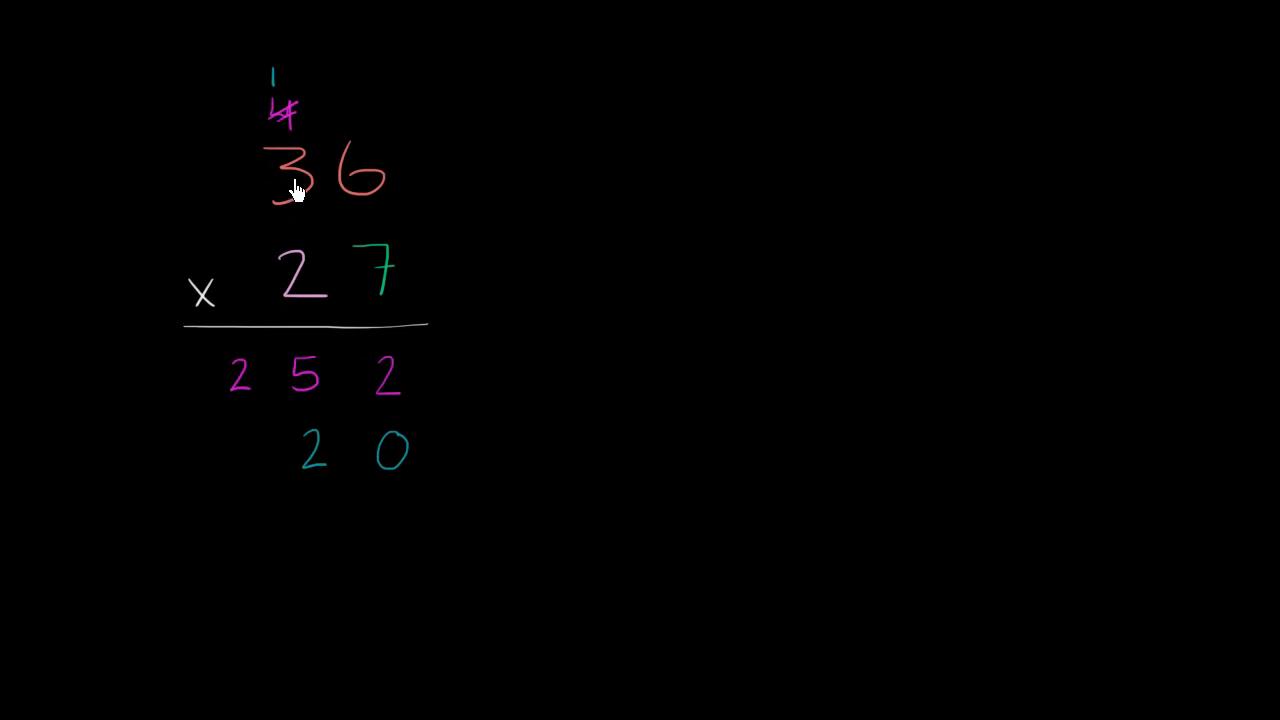
mouse_move(258, 224)
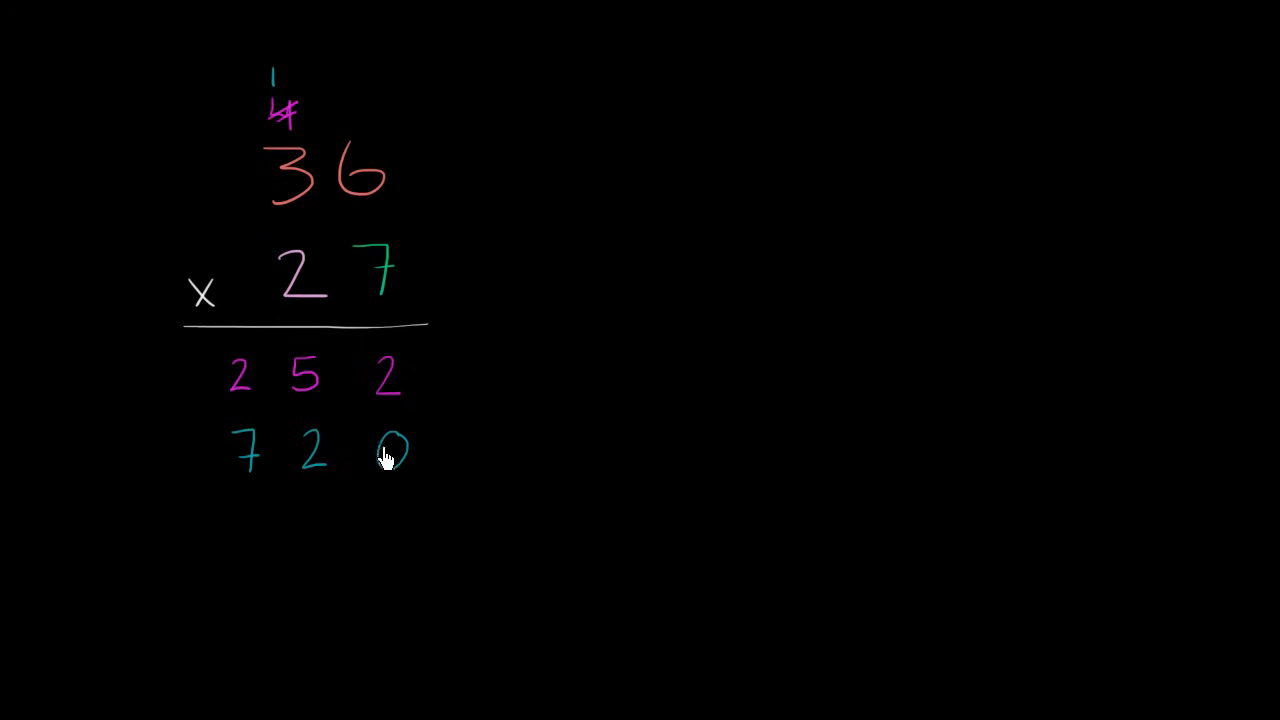
mouse_move(392, 465)
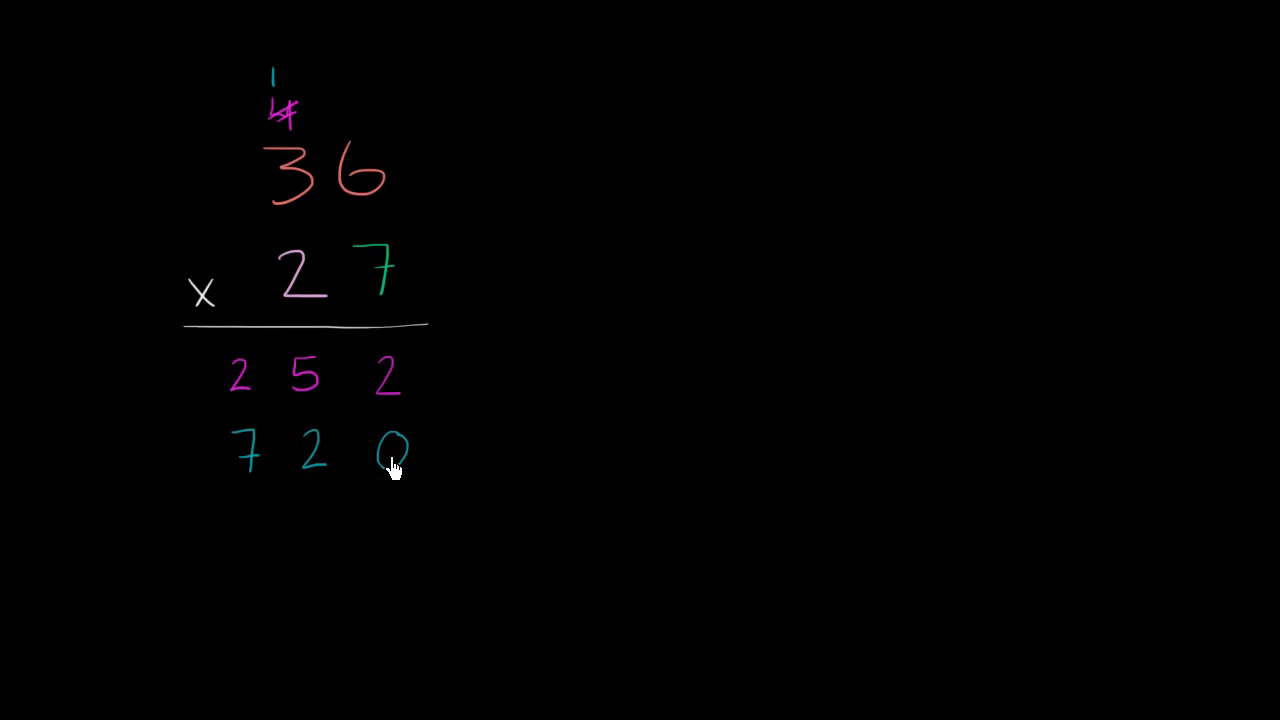
mouse_move(310, 273)
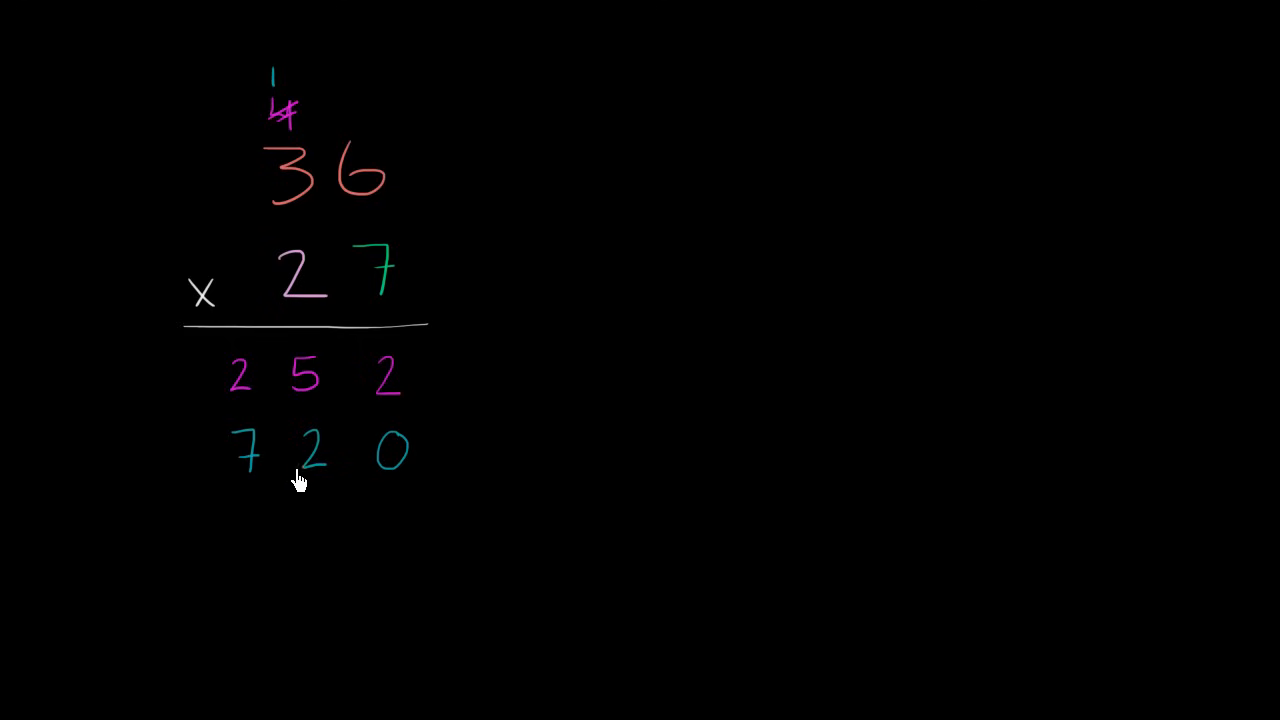
mouse_move(293, 300)
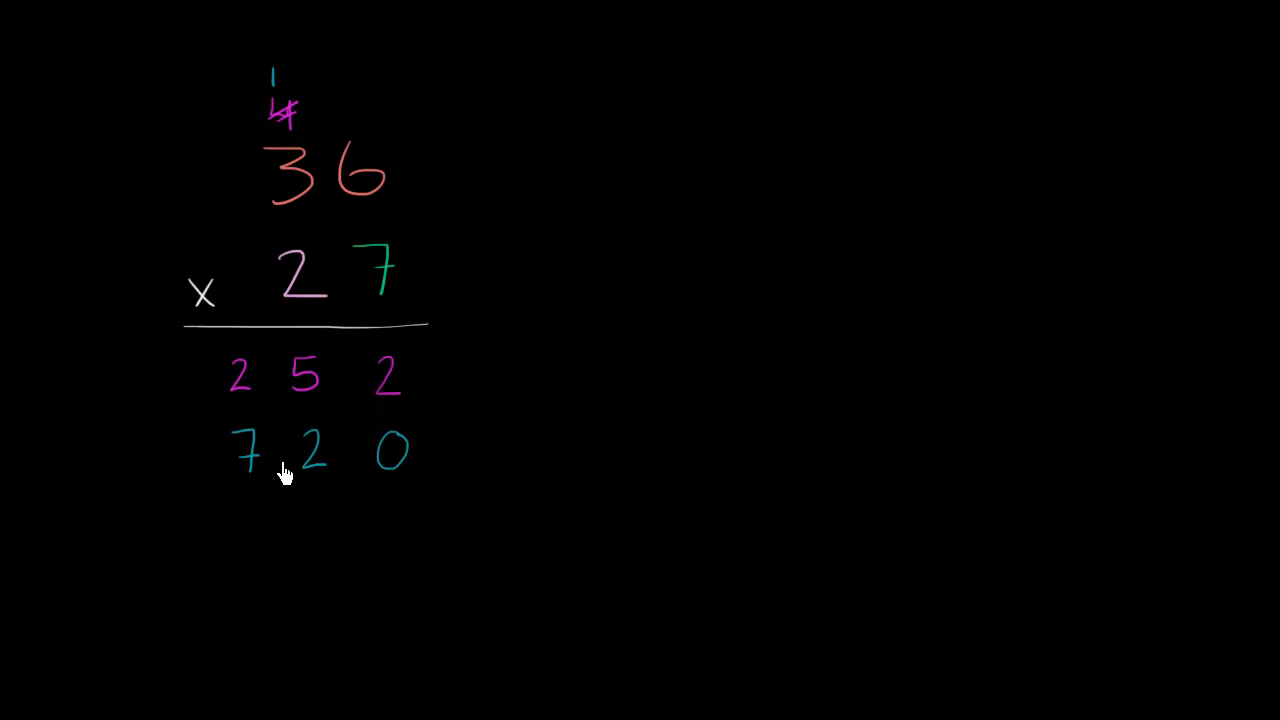
mouse_move(165, 480)
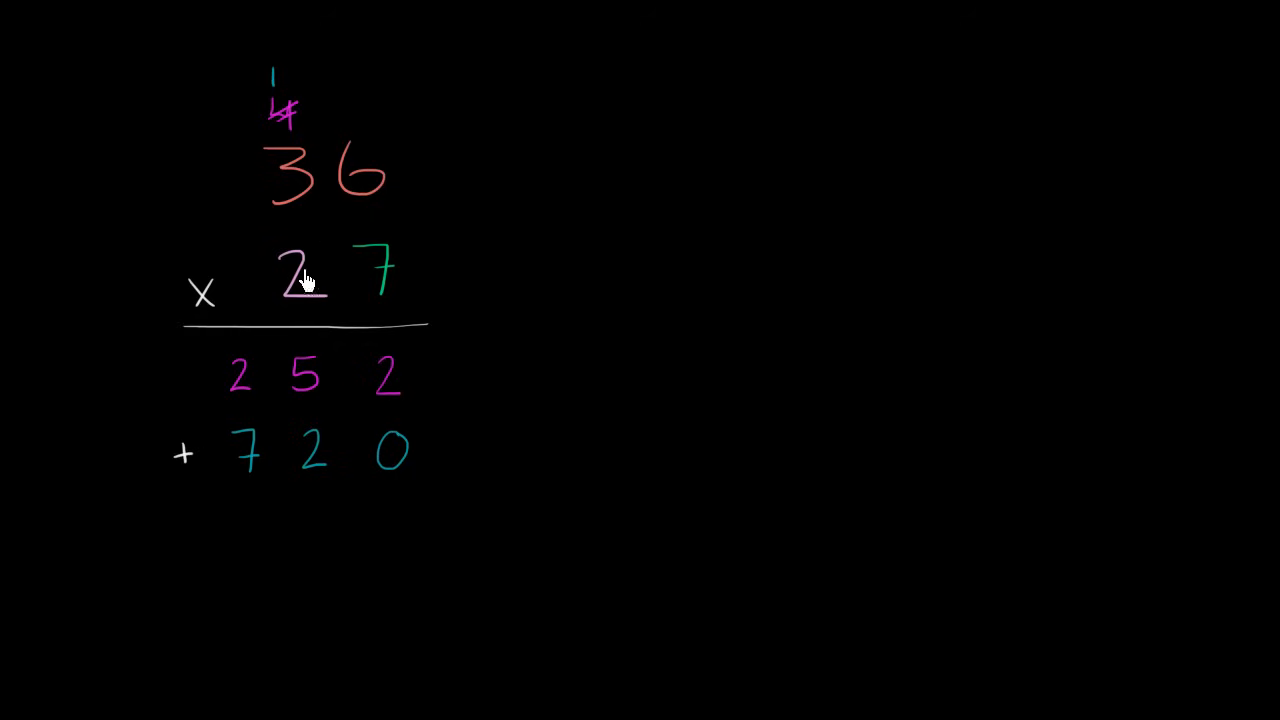
mouse_move(315, 185)
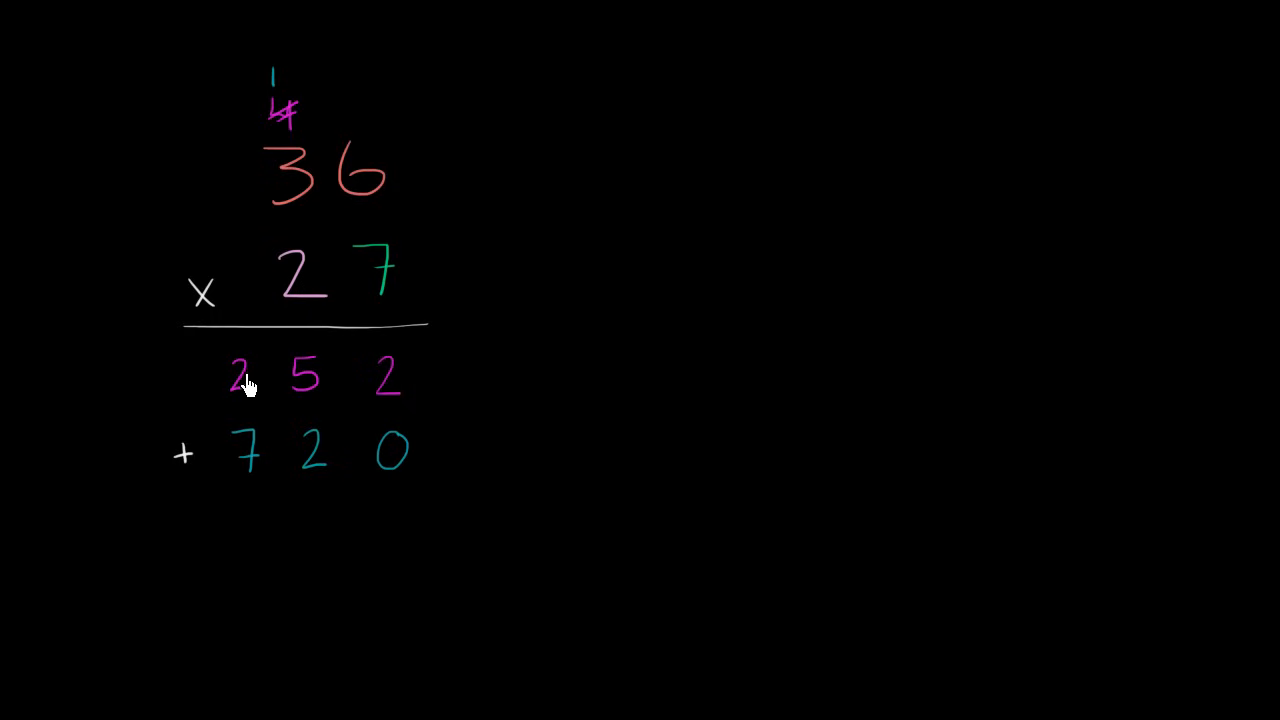
mouse_move(169, 521)
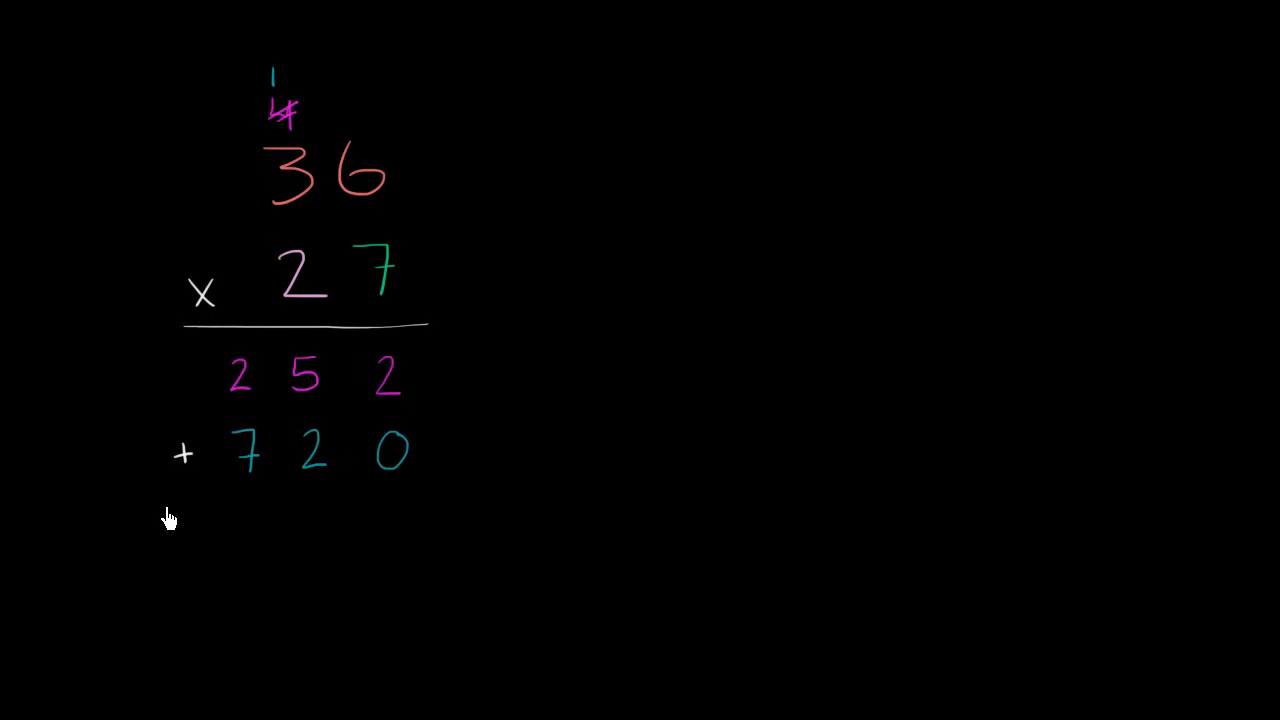
Rule a sum line under 720 on the left multiplication.
drag(170, 515, 435, 495)
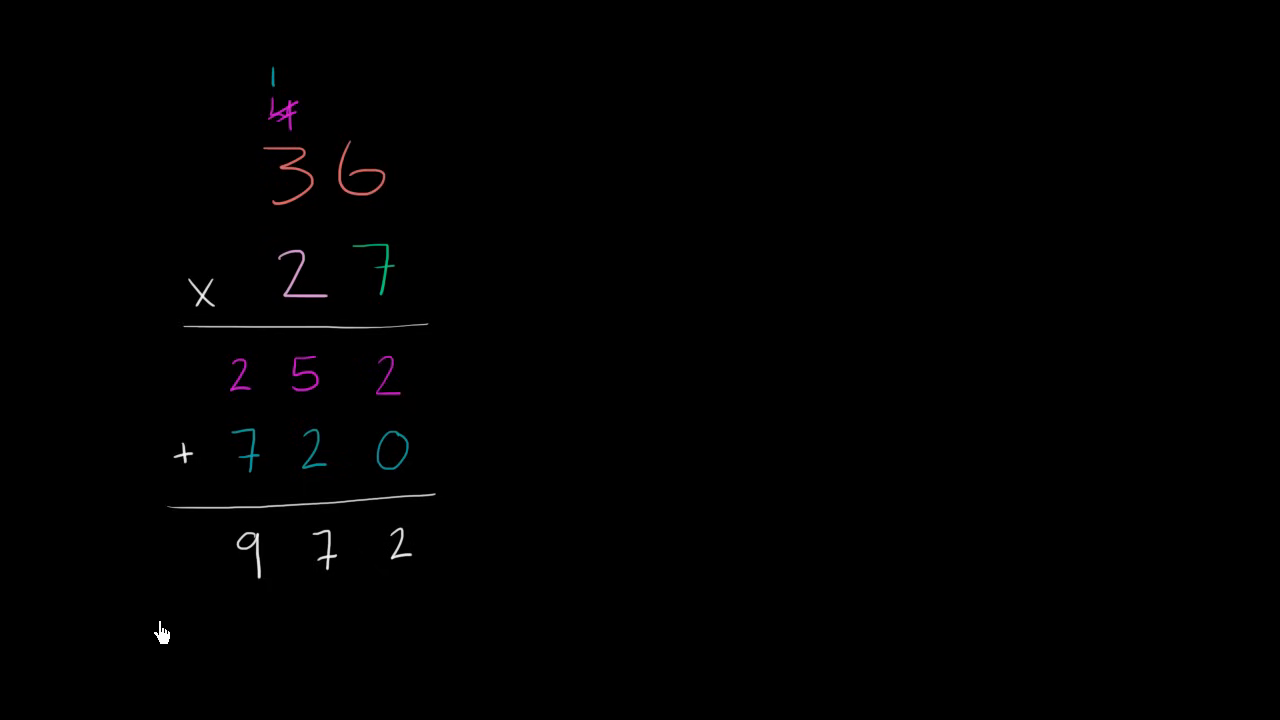
mouse_move(180, 500)
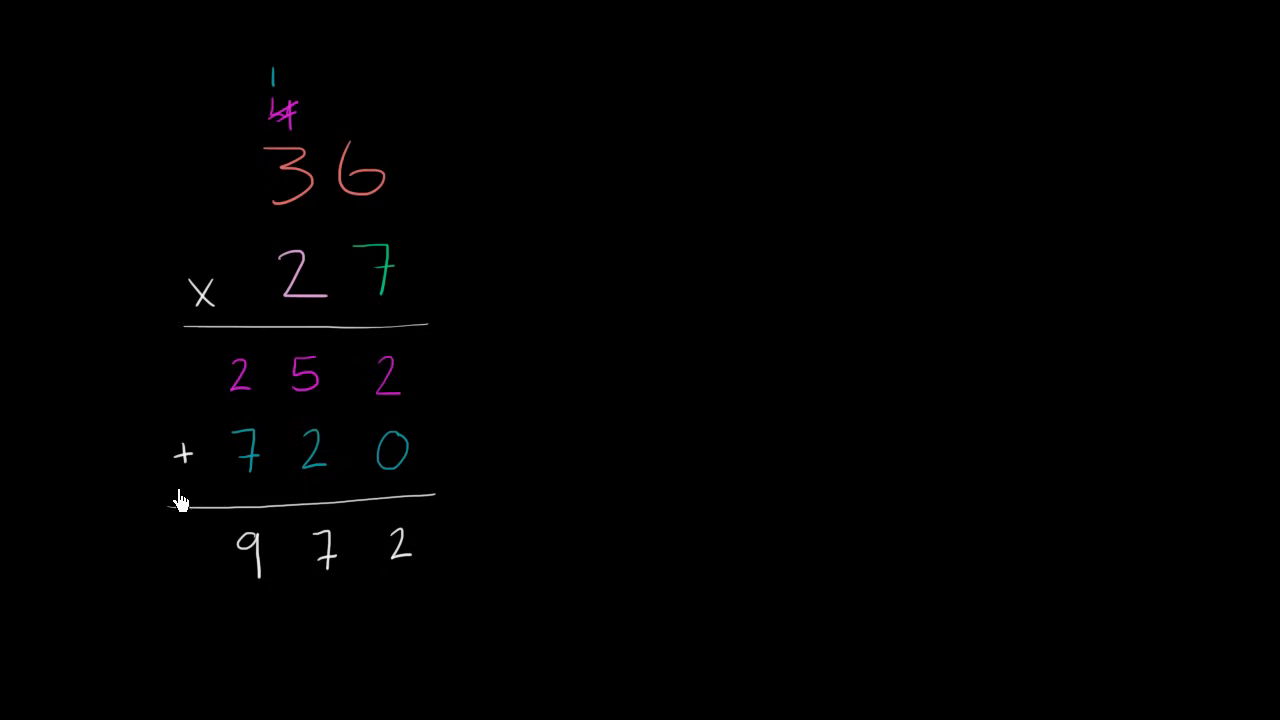
mouse_move(205, 495)
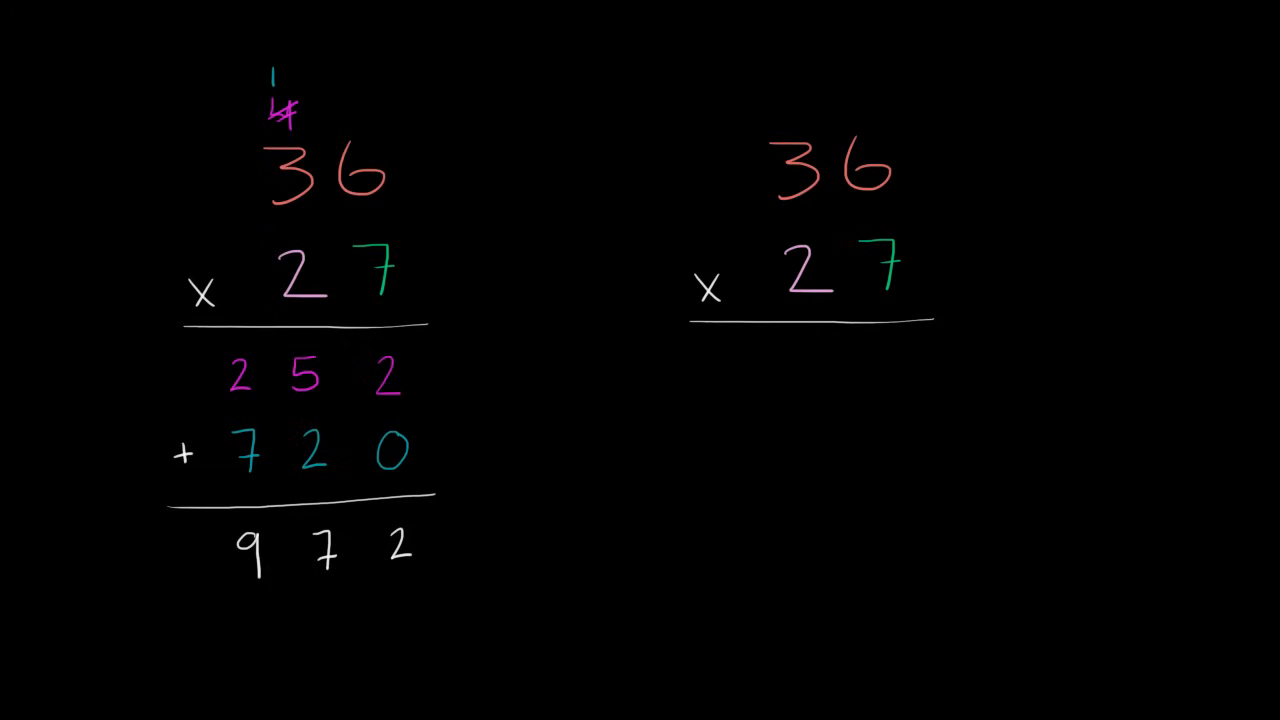
Loop 36 together with the 7 in the right-hand problem.
drag(755, 126, 810, 124)
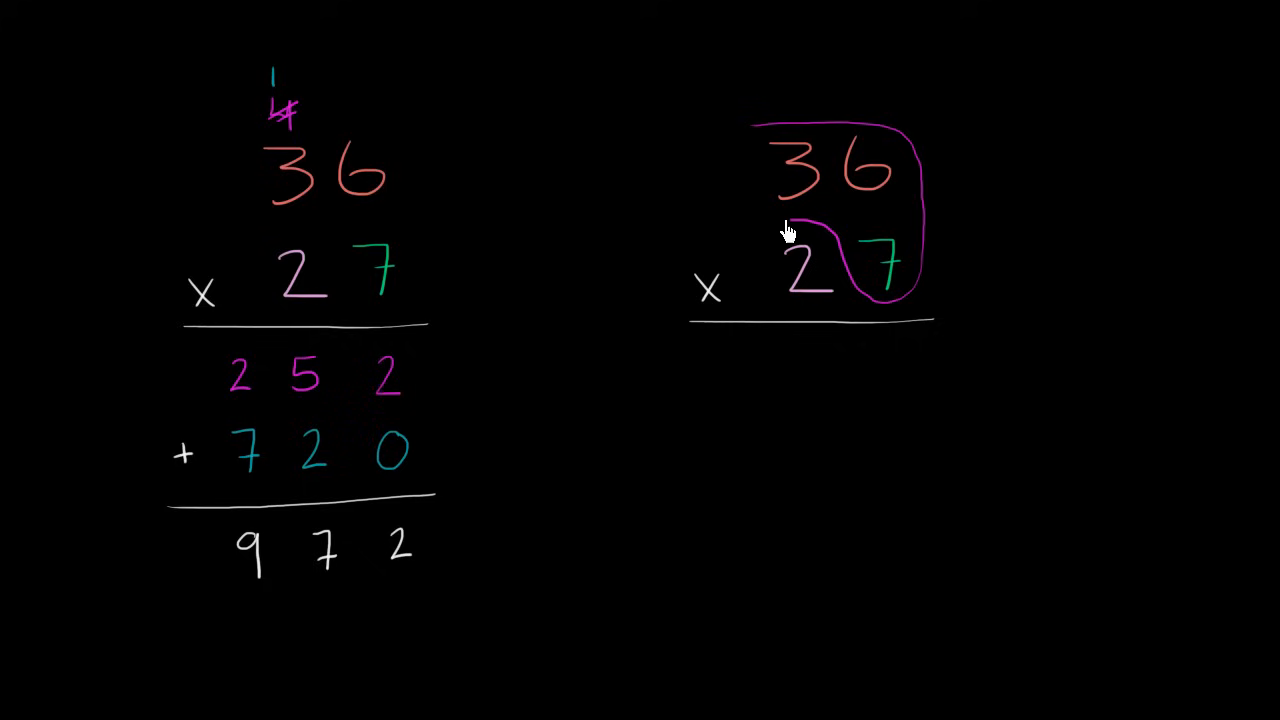
drag(790, 230, 875, 185)
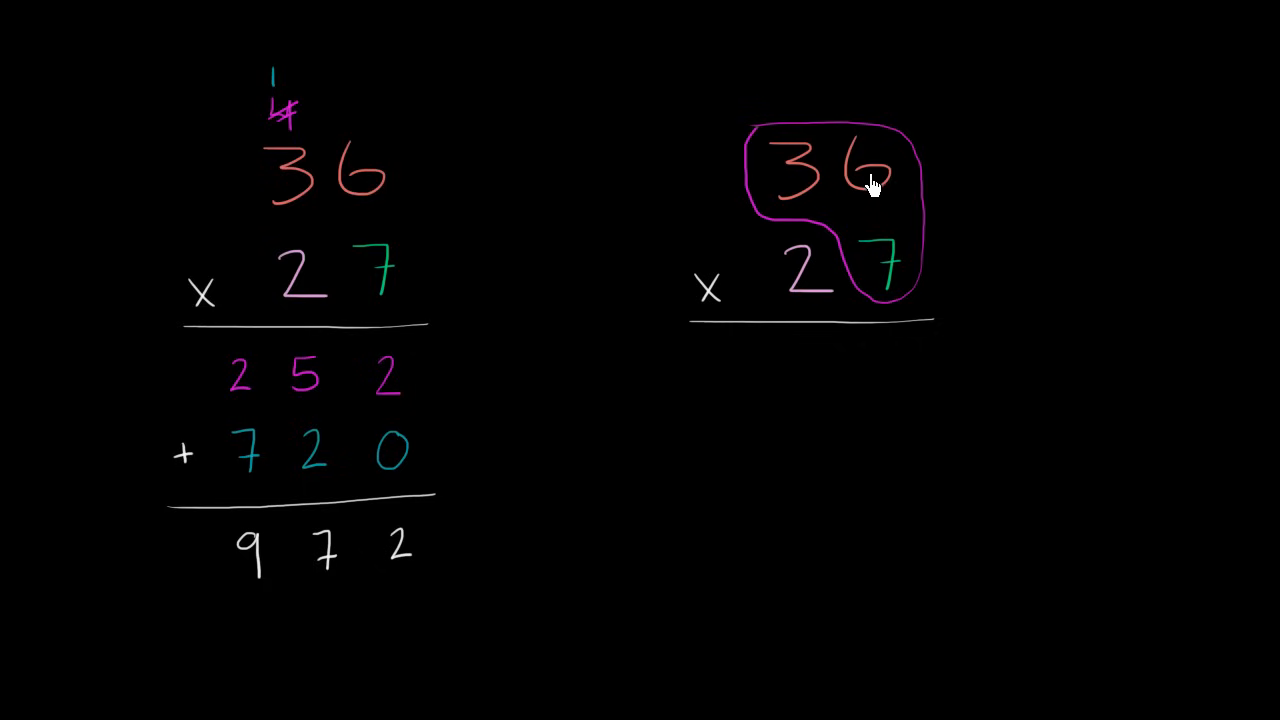
mouse_move(885, 382)
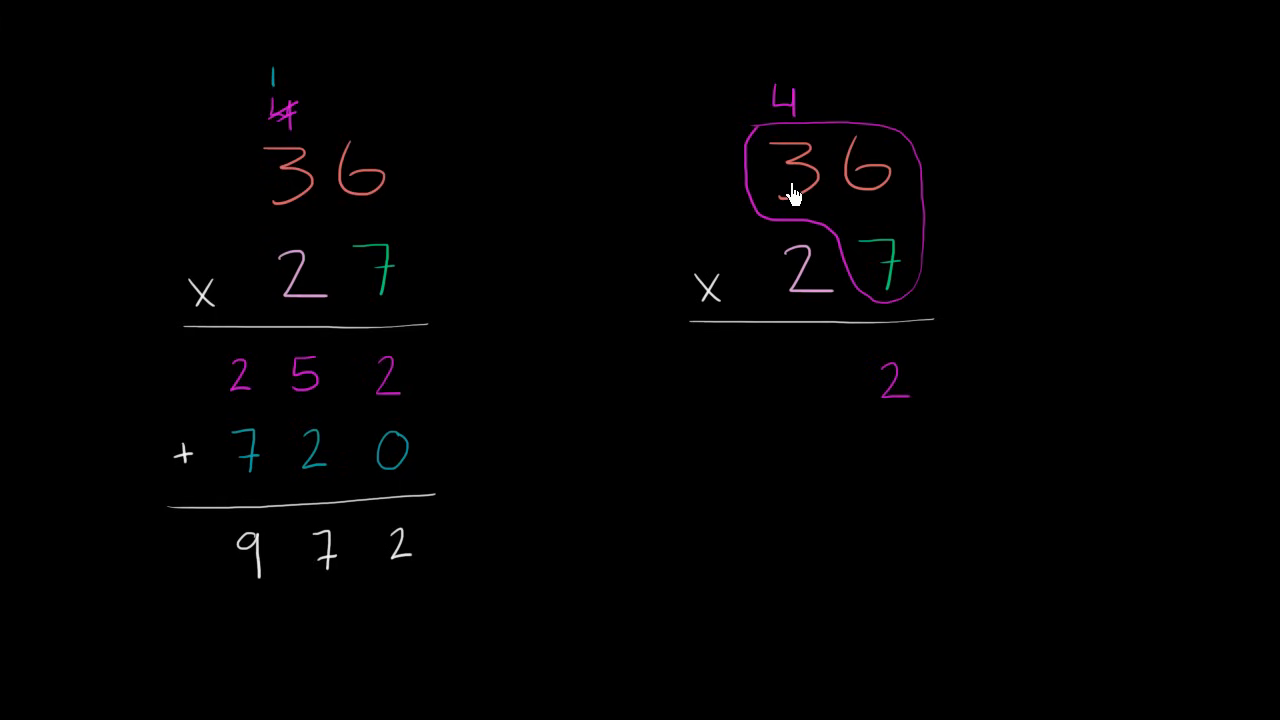
mouse_move(790, 180)
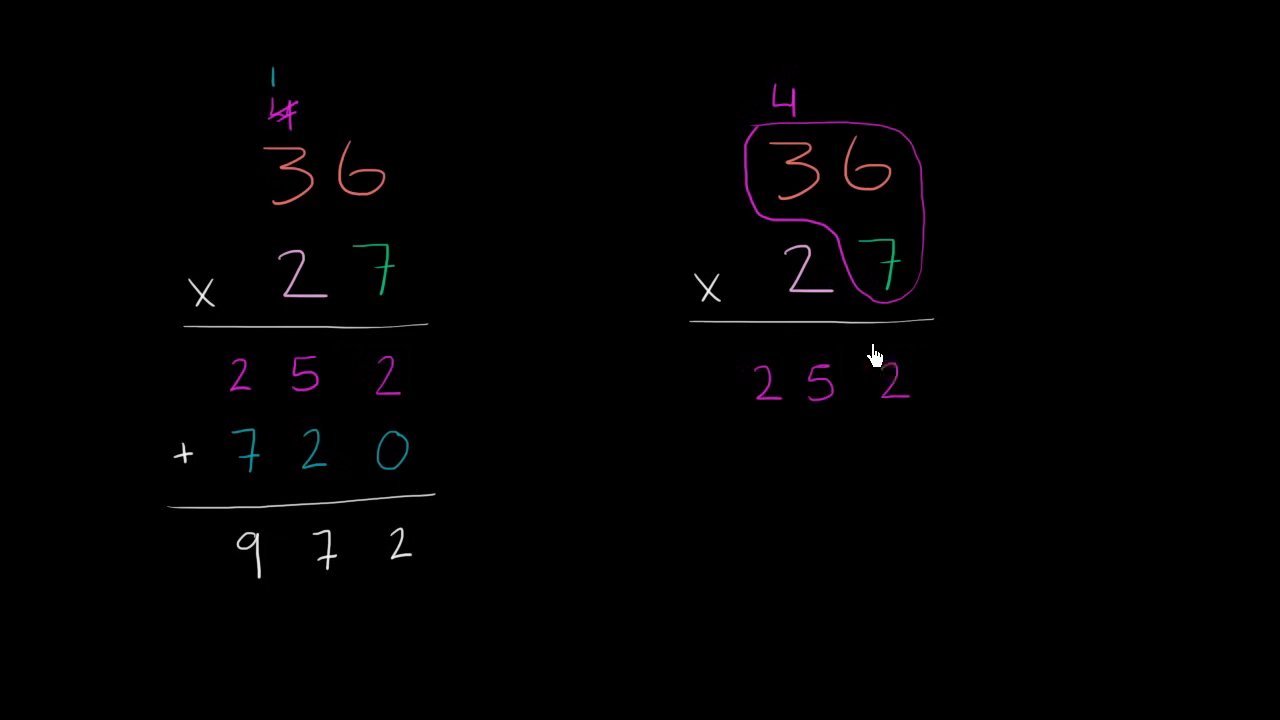
mouse_move(783, 418)
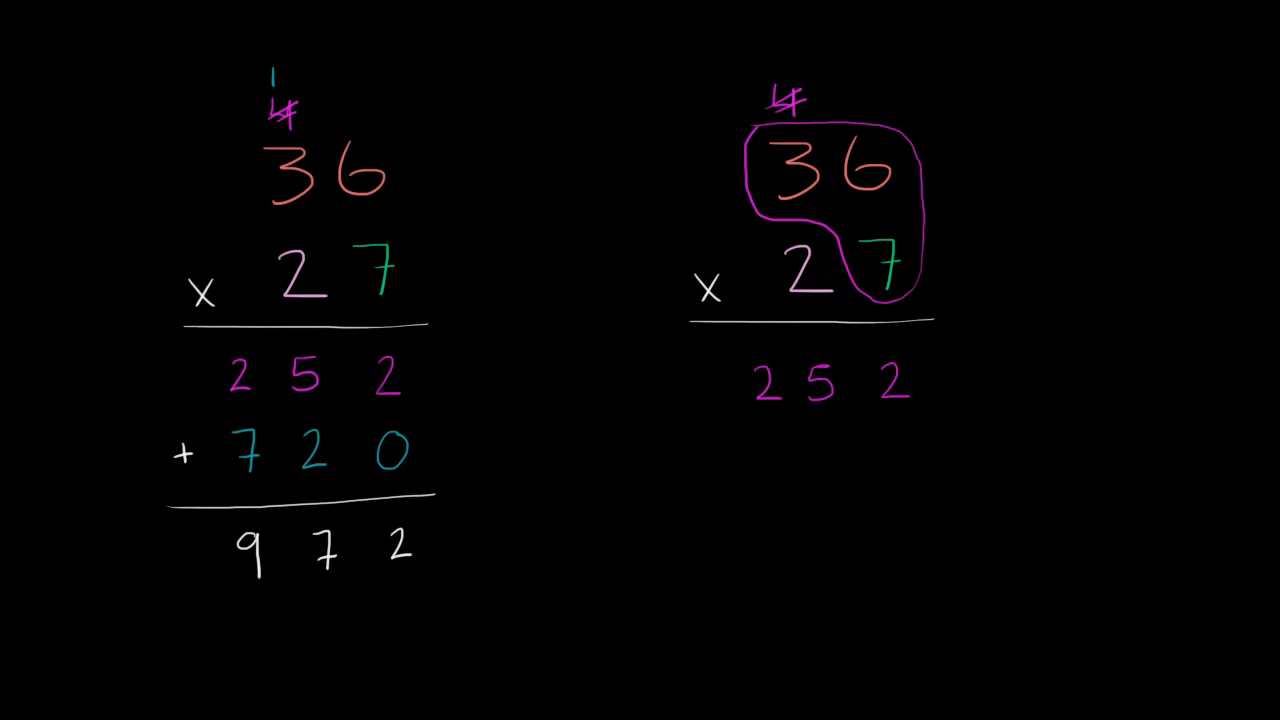
mouse_move(800, 300)
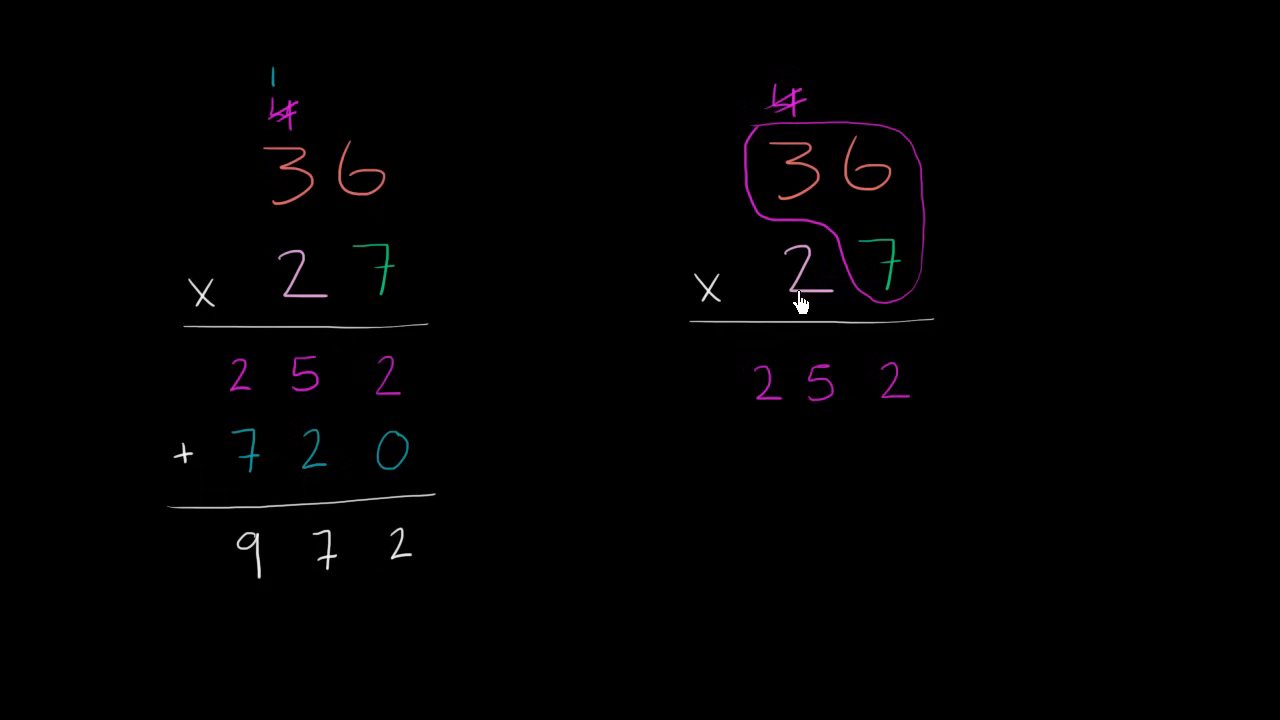
mouse_move(878, 180)
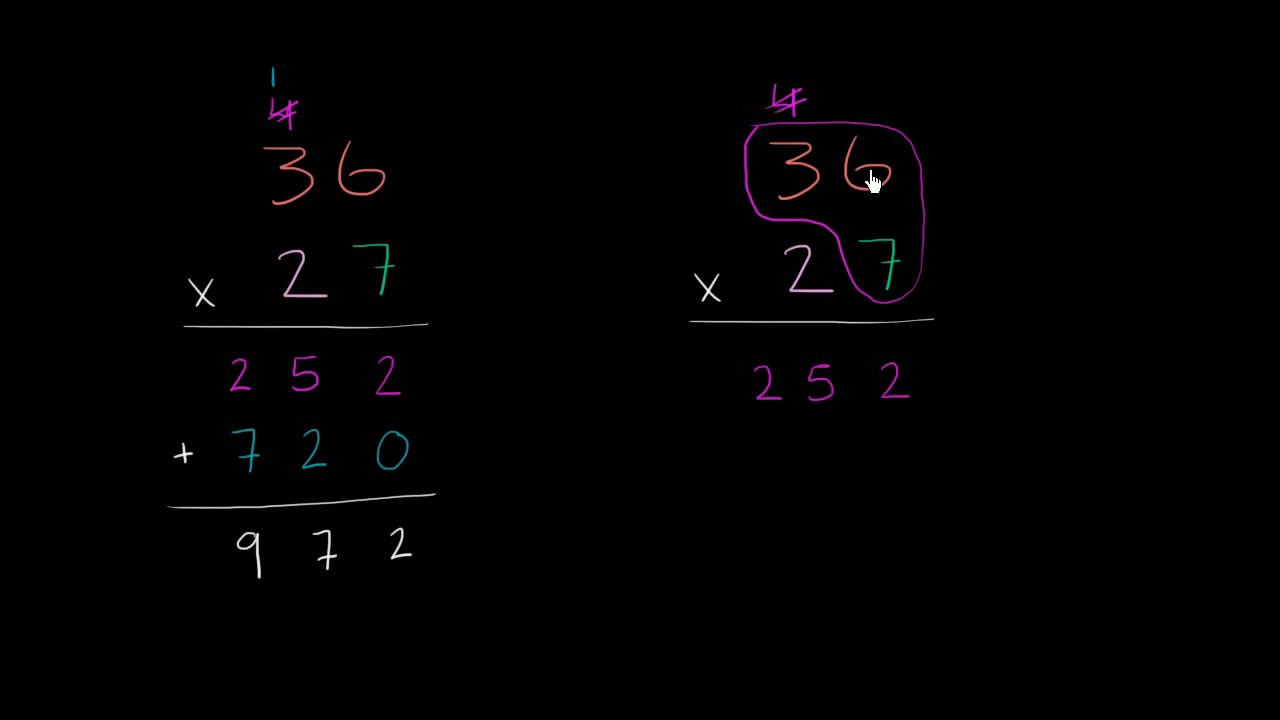
mouse_move(818, 453)
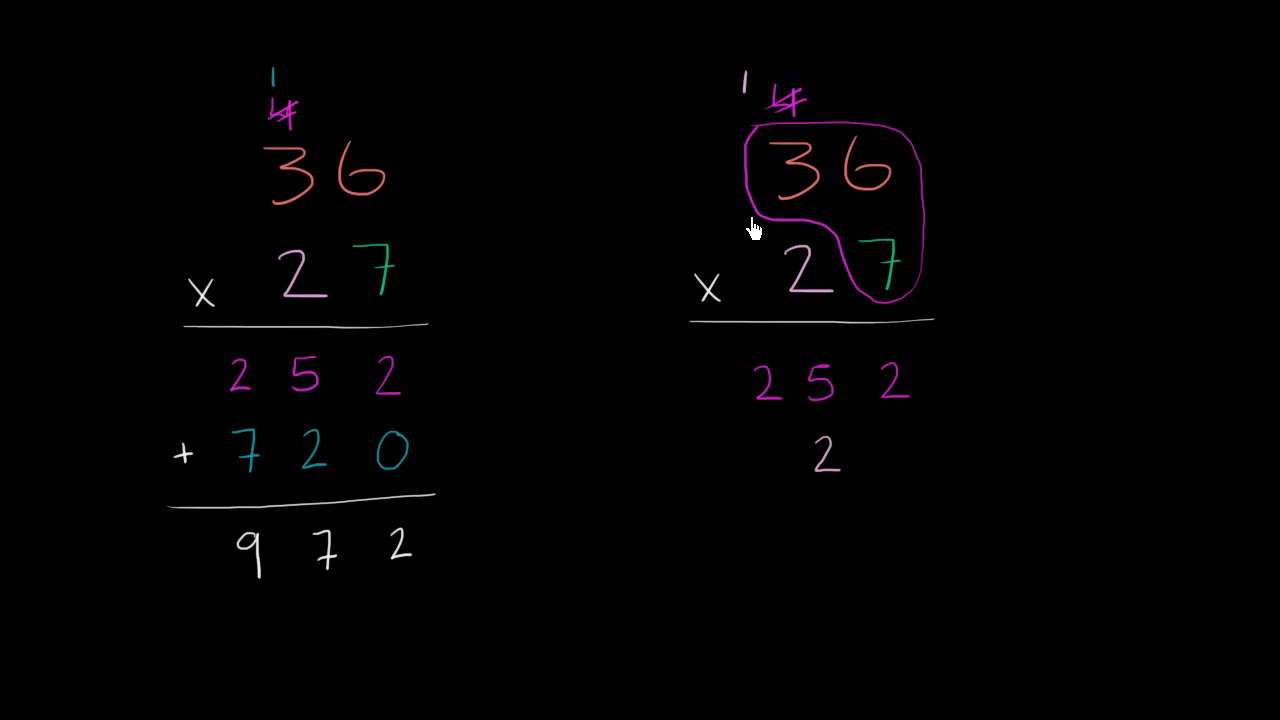
mouse_move(738, 110)
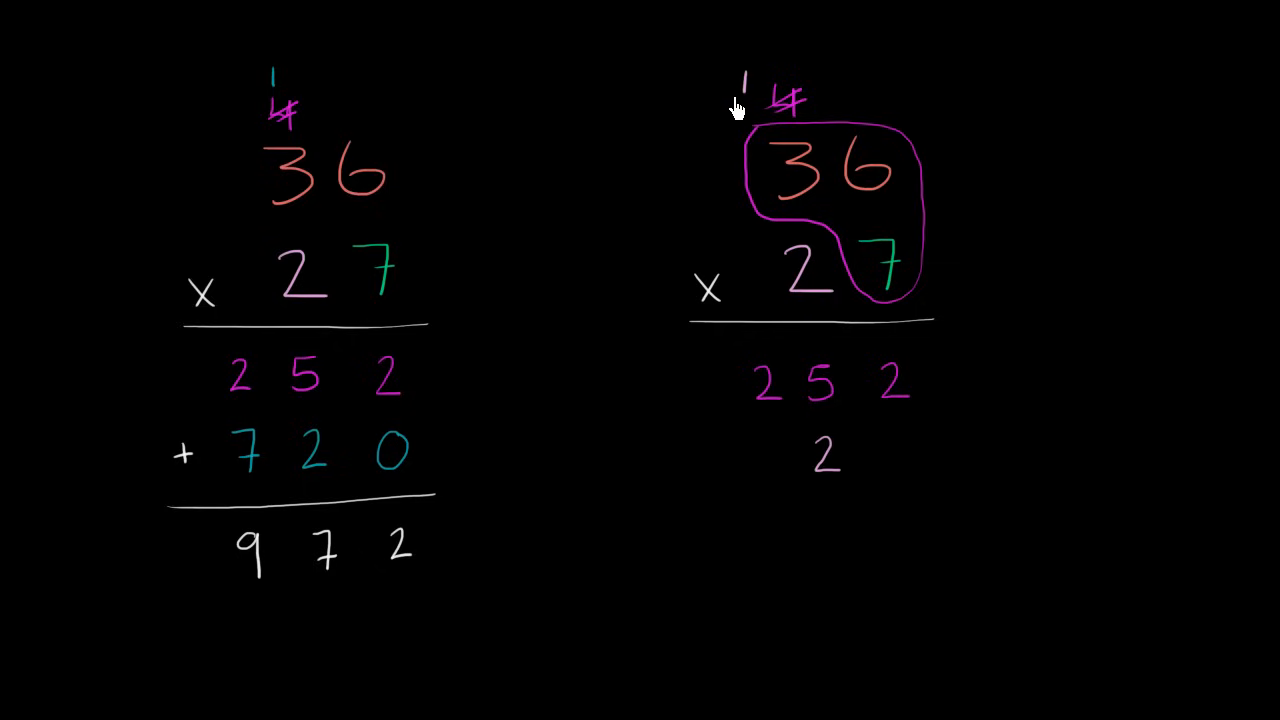
mouse_move(805, 283)
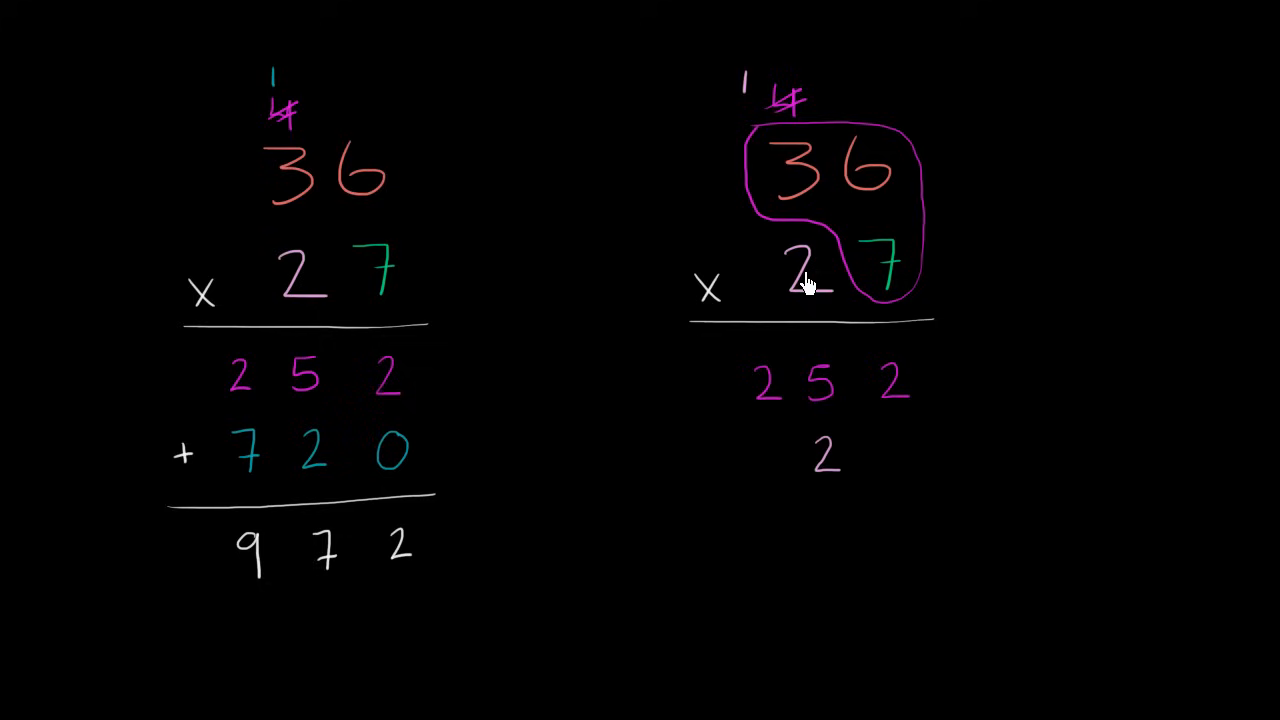
mouse_move(805, 188)
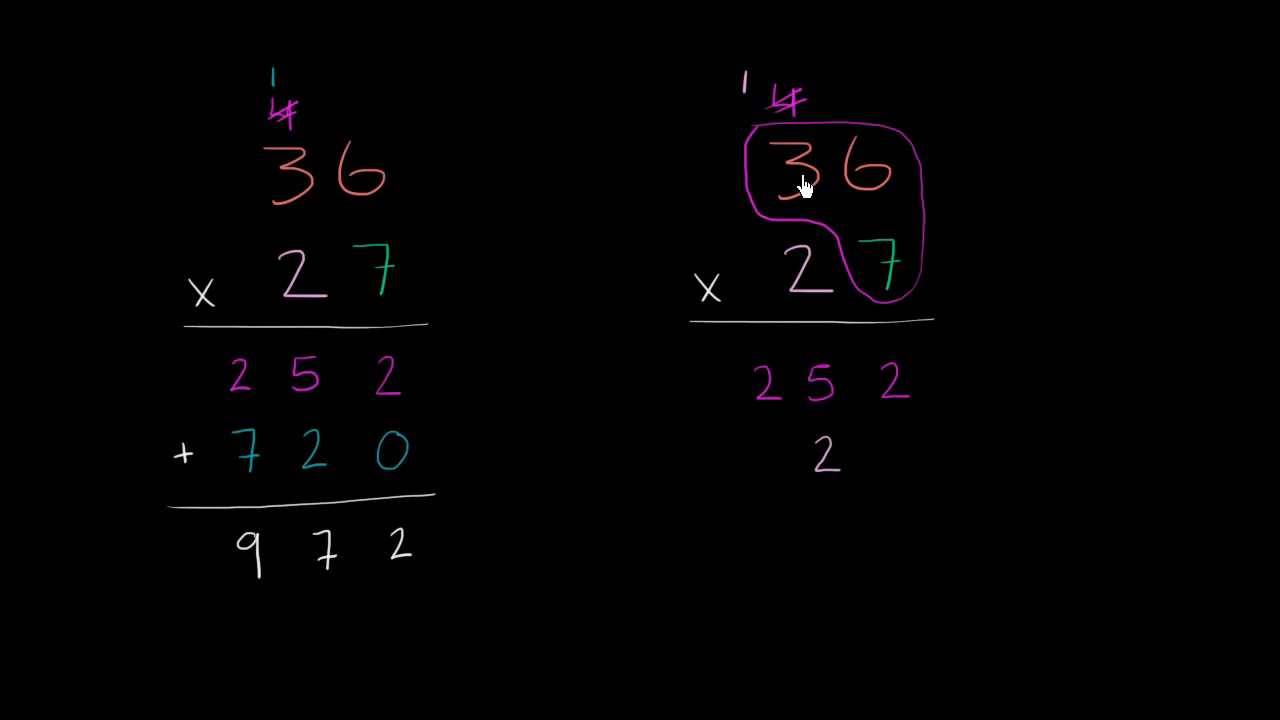
mouse_move(762, 135)
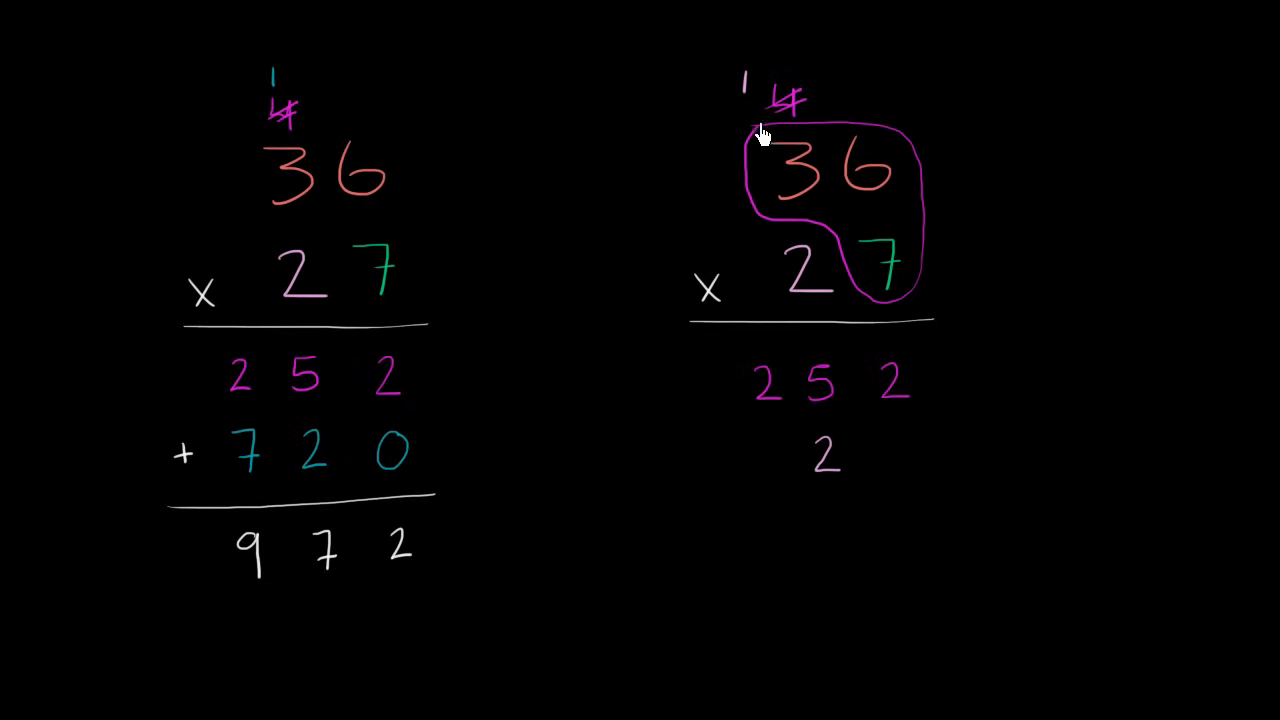
mouse_move(742, 105)
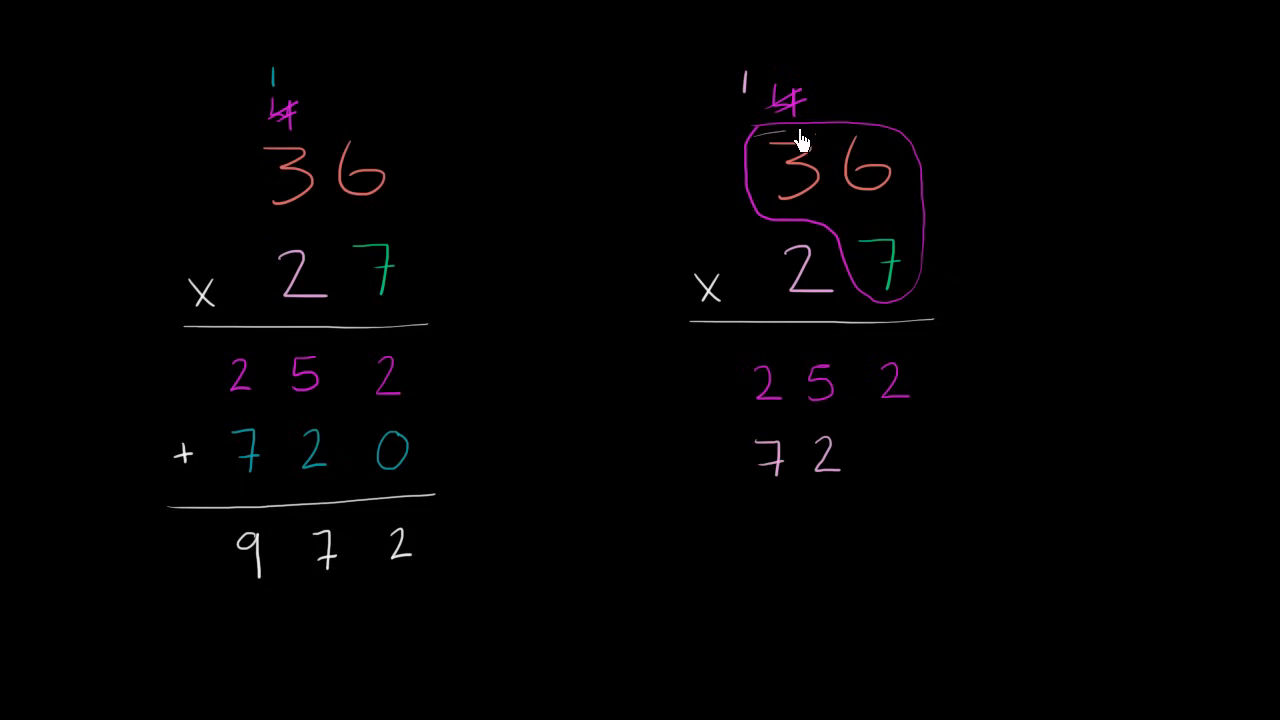
Loop 36 with the 2, then rule a sum line under the right-hand 720.
drag(790, 140, 800, 300)
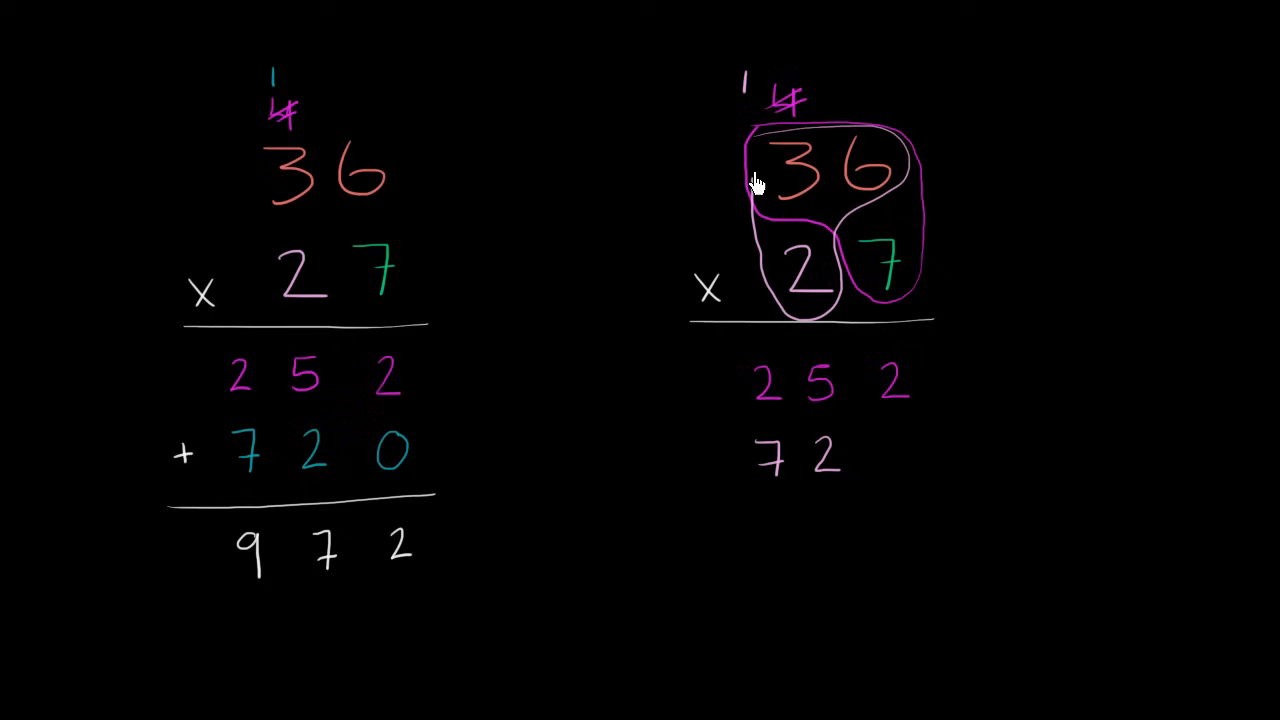
mouse_move(897, 452)
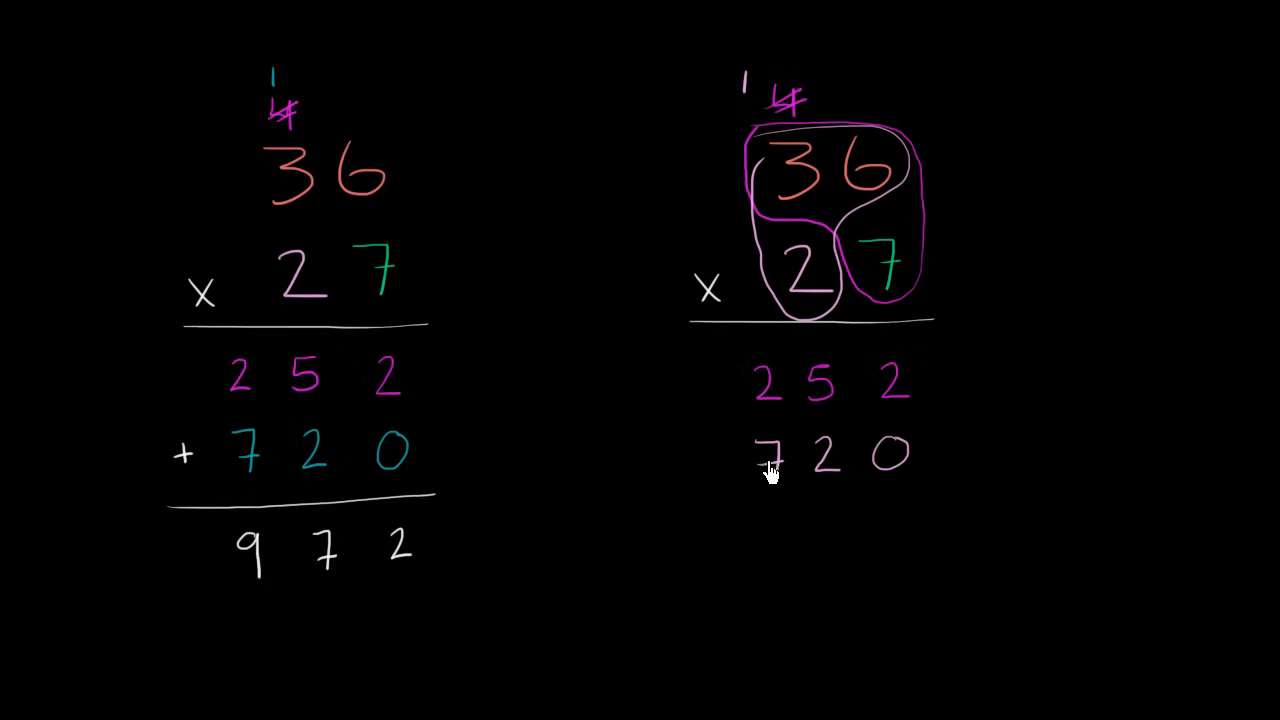
mouse_move(725, 465)
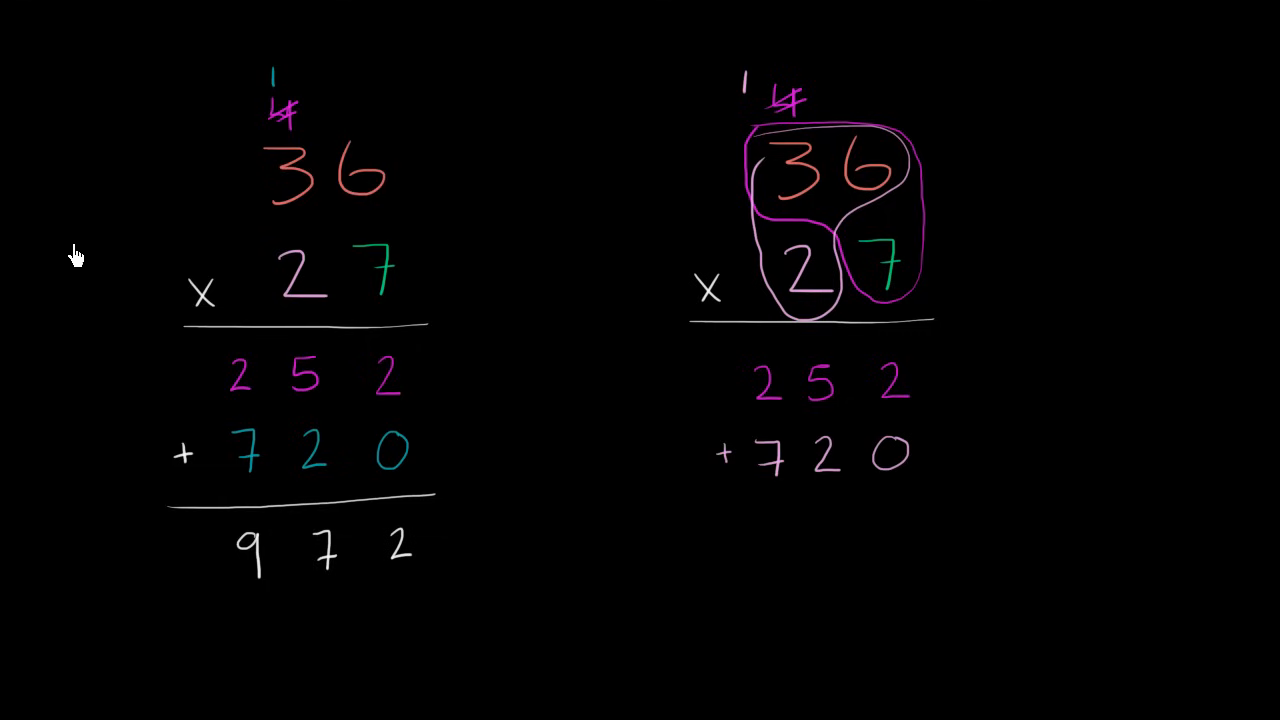
drag(712, 494, 918, 481)
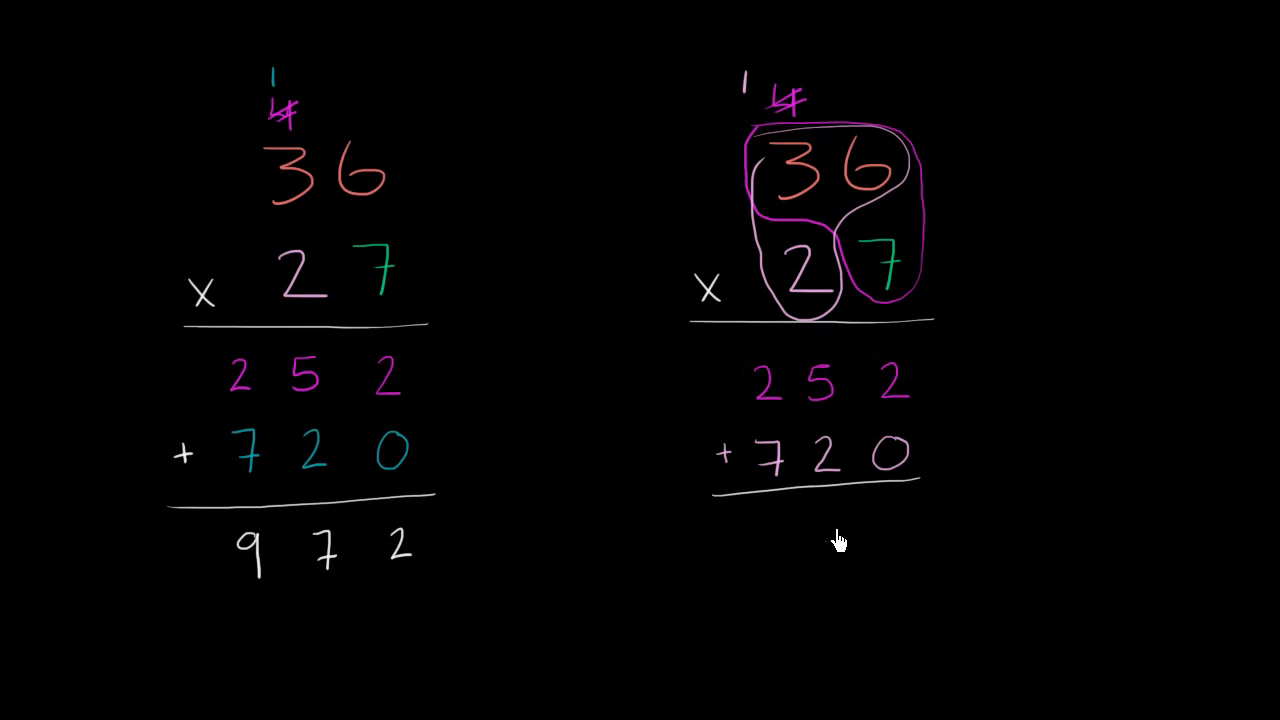